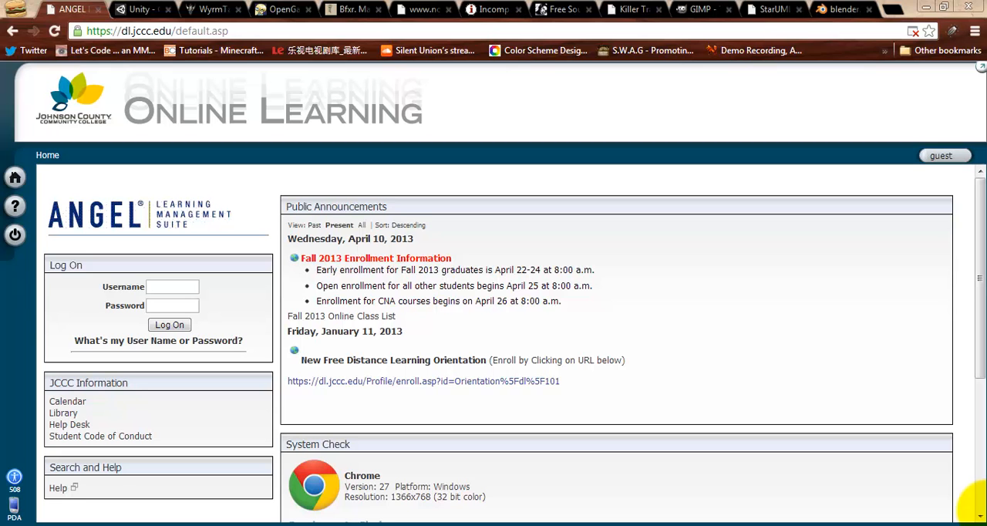
mouse_move(715, 336)
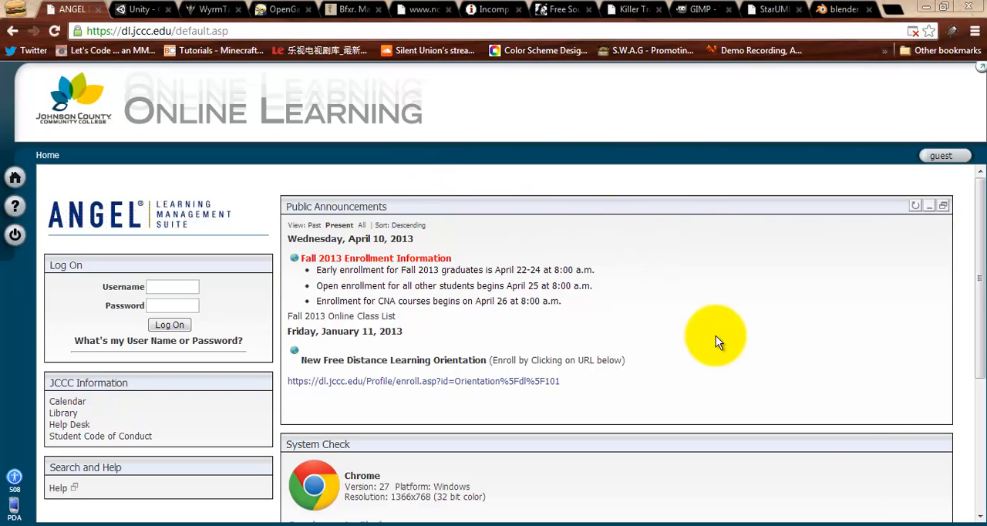
mouse_move(608, 154)
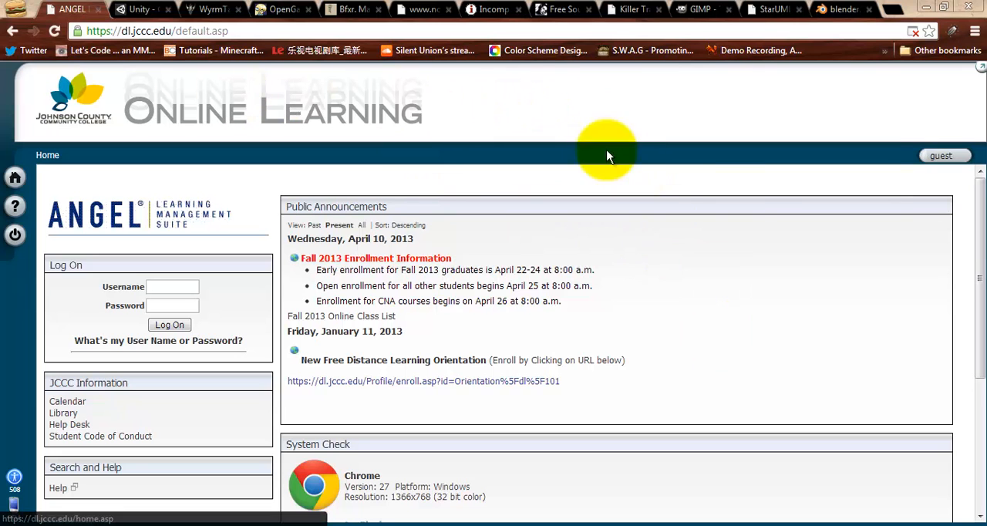
mouse_move(744, 204)
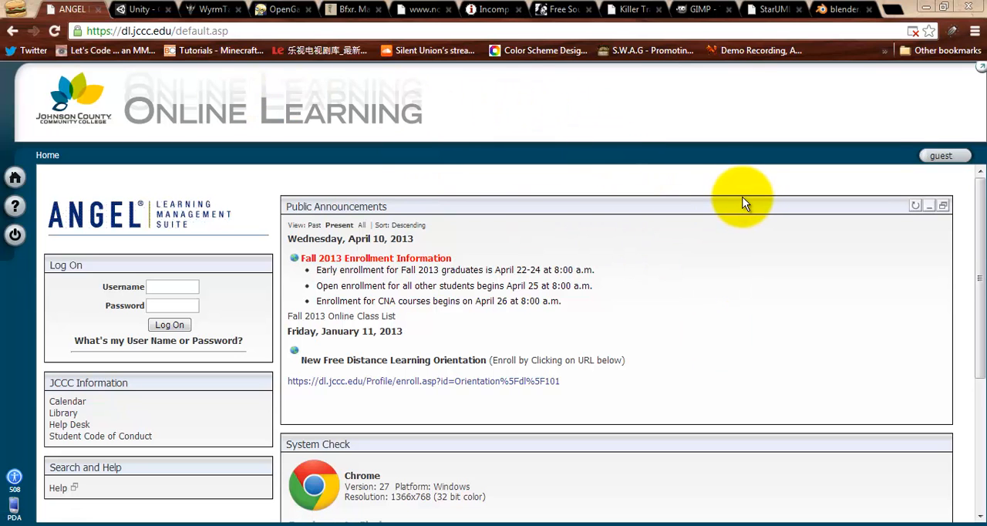
mouse_move(625, 160)
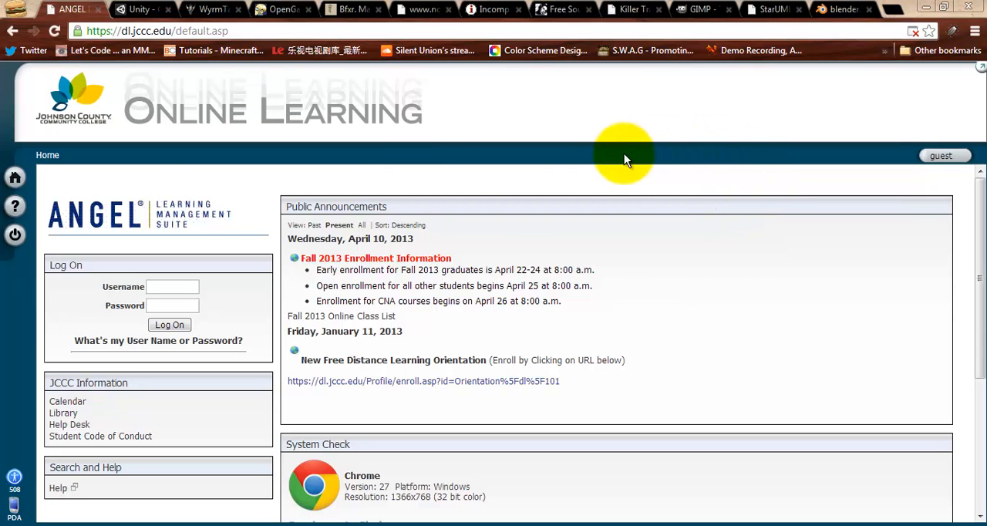
mouse_move(660, 131)
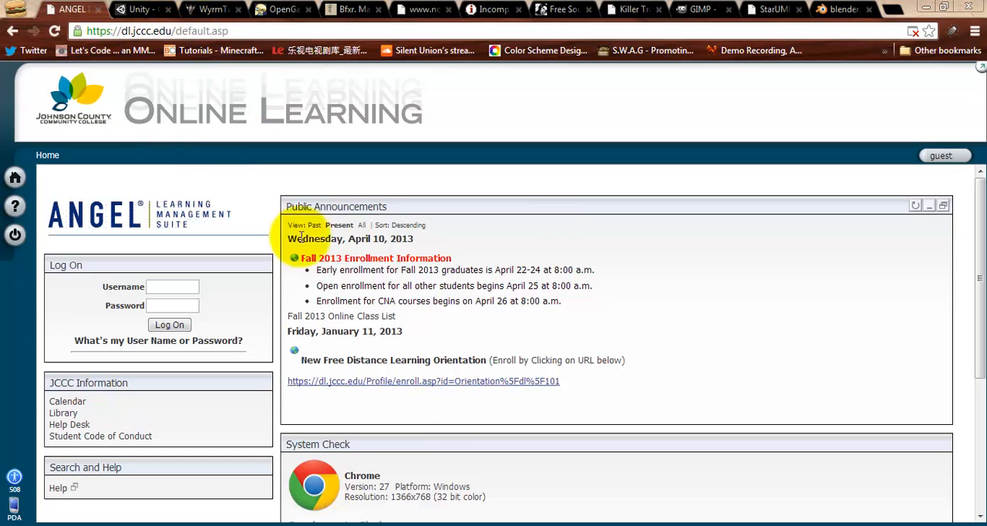
mouse_move(563, 244)
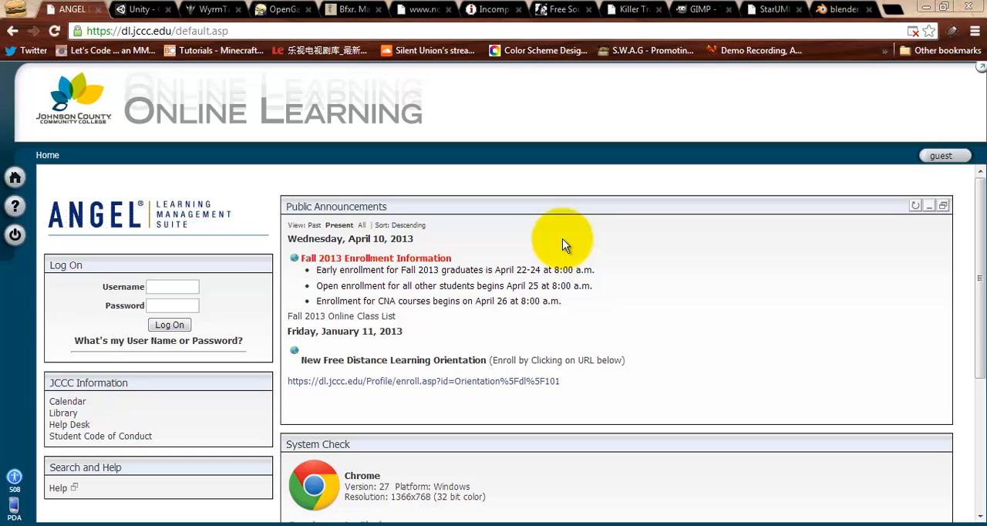
mouse_move(287, 292)
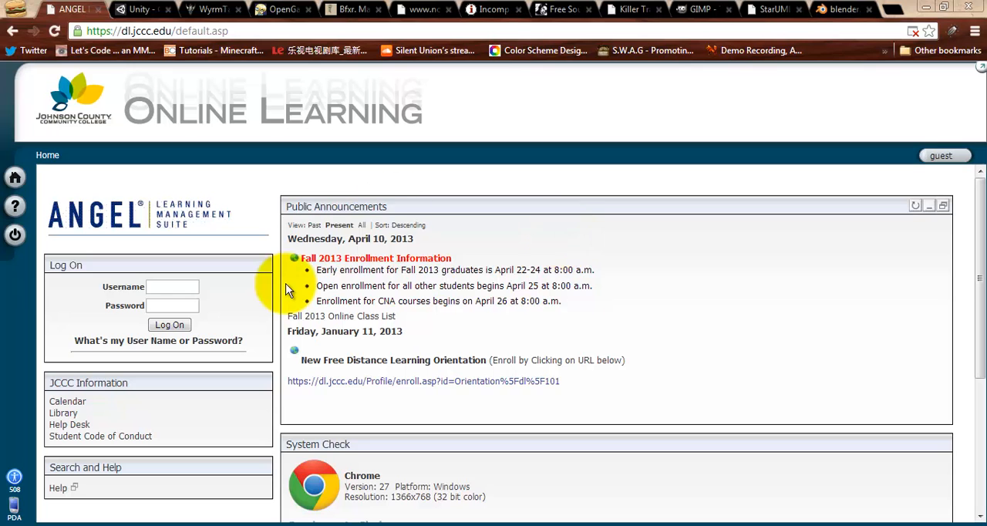
mouse_move(349, 364)
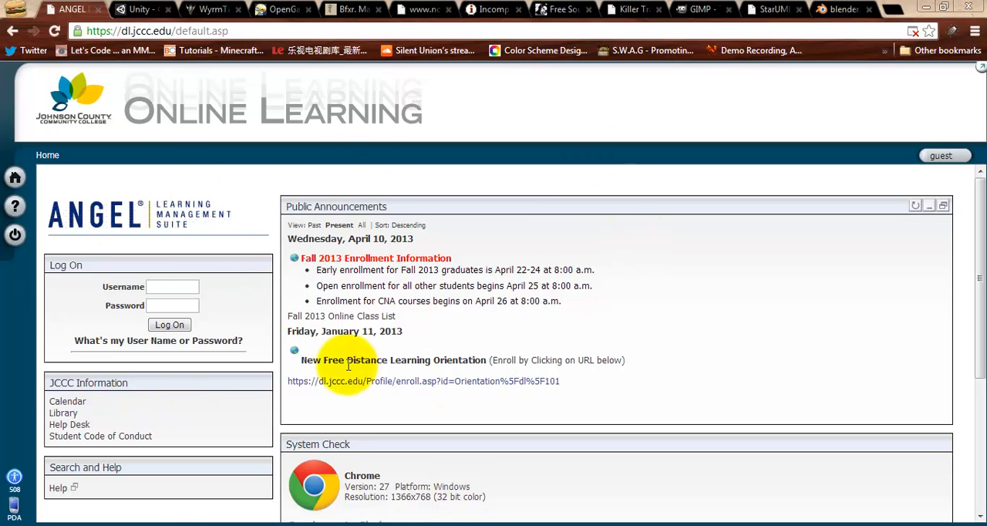
mouse_move(139, 9)
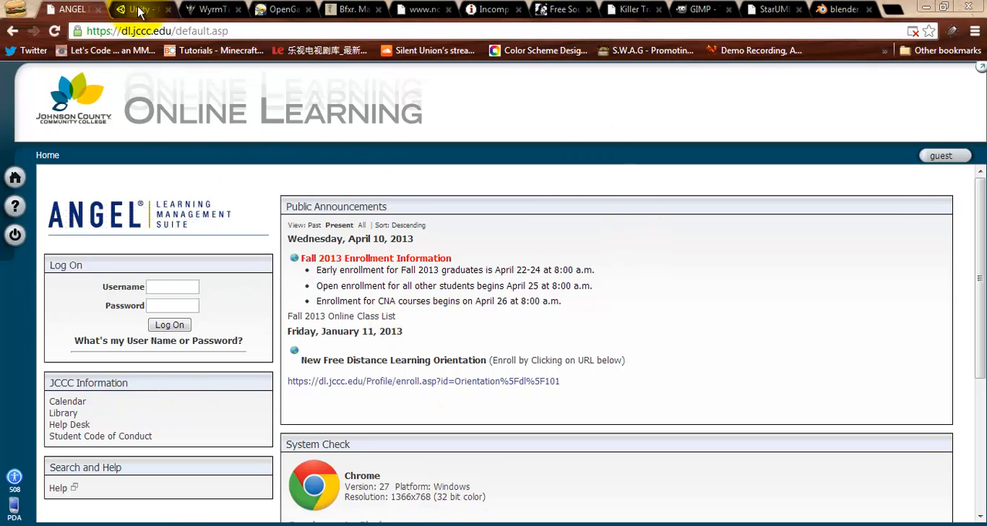
Step: Show the unity3d.com home page with its Learn education feature slide
click(139, 9)
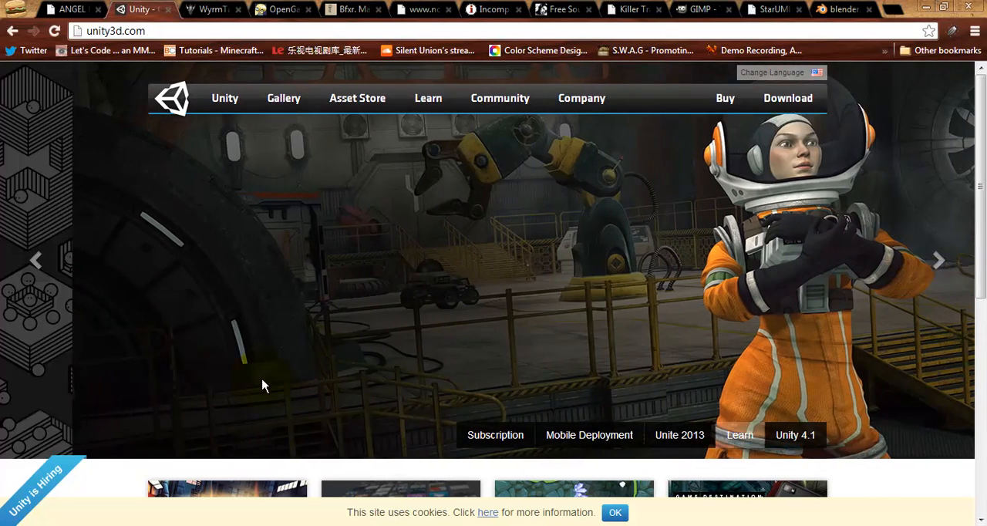
click(739, 435)
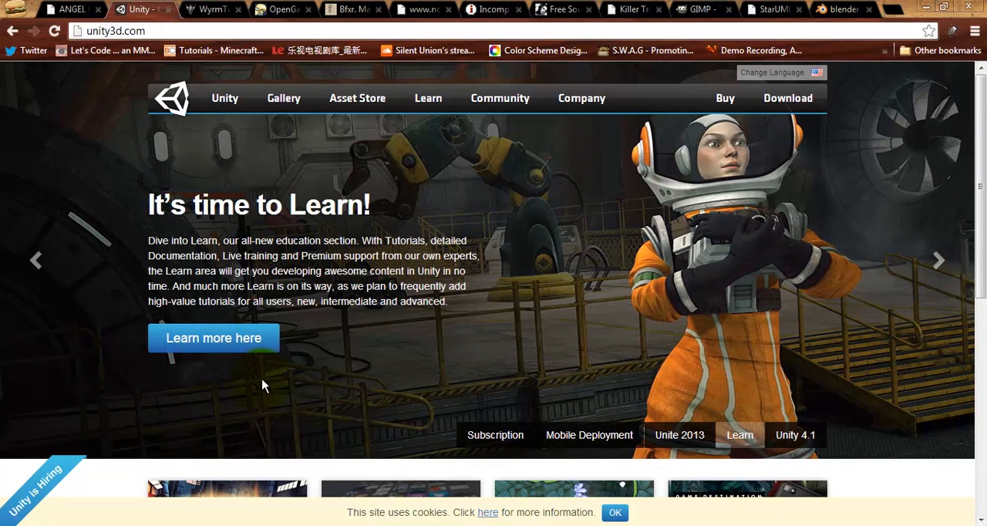
mouse_move(260, 385)
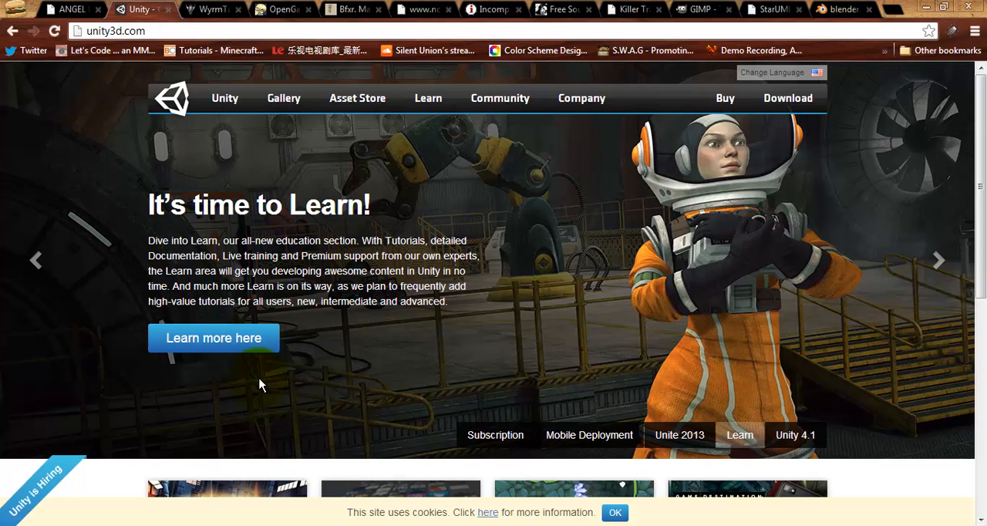
mouse_move(759, 262)
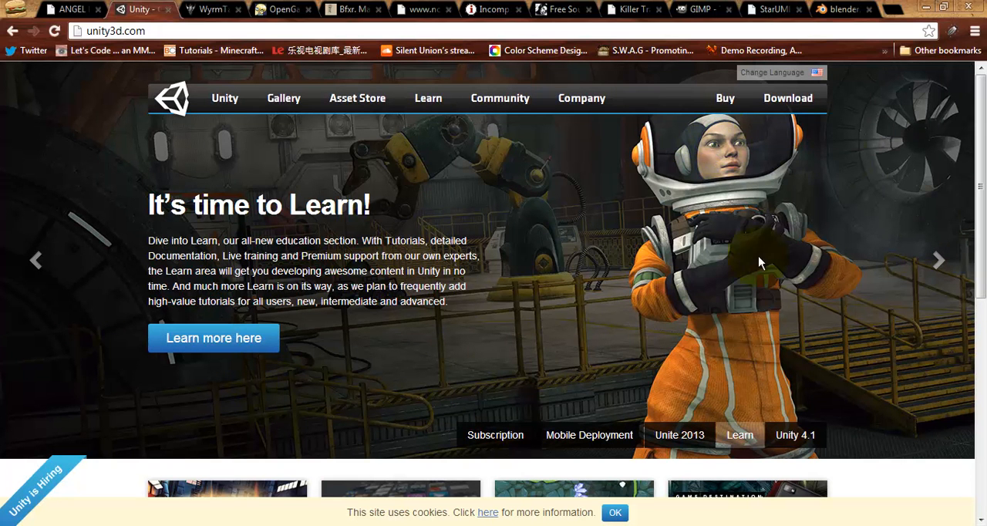
Step: View the archive of older Unity versions, then return to the Unity 4.1.3 download page
click(787, 99)
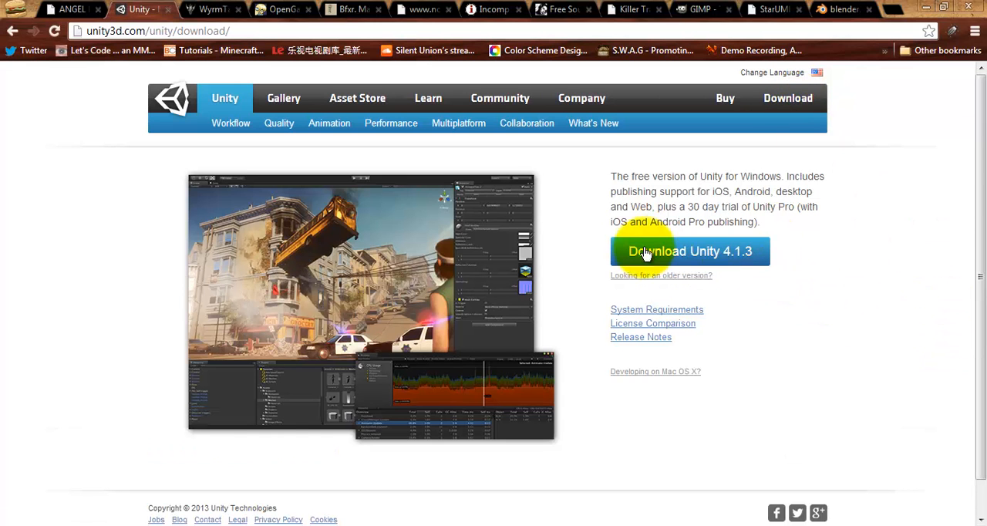
mouse_move(651, 277)
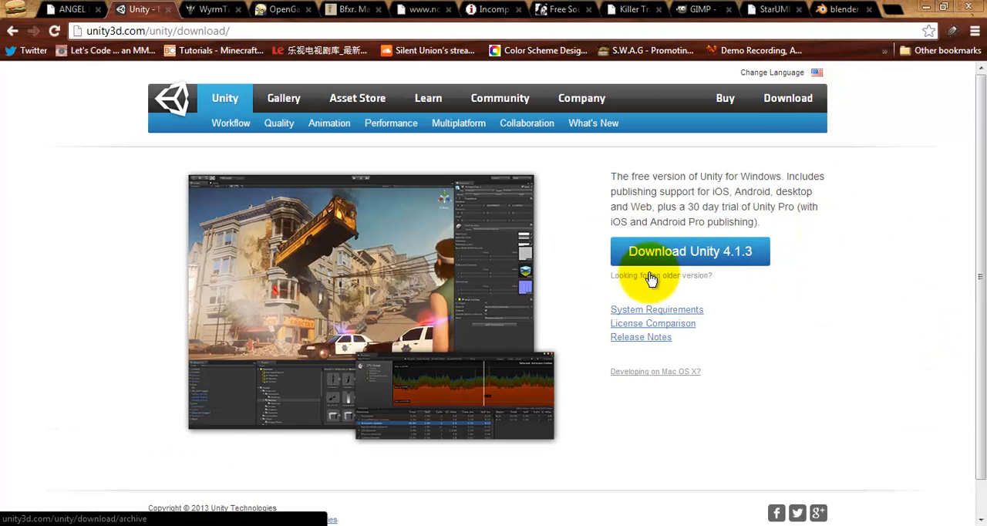
click(660, 274)
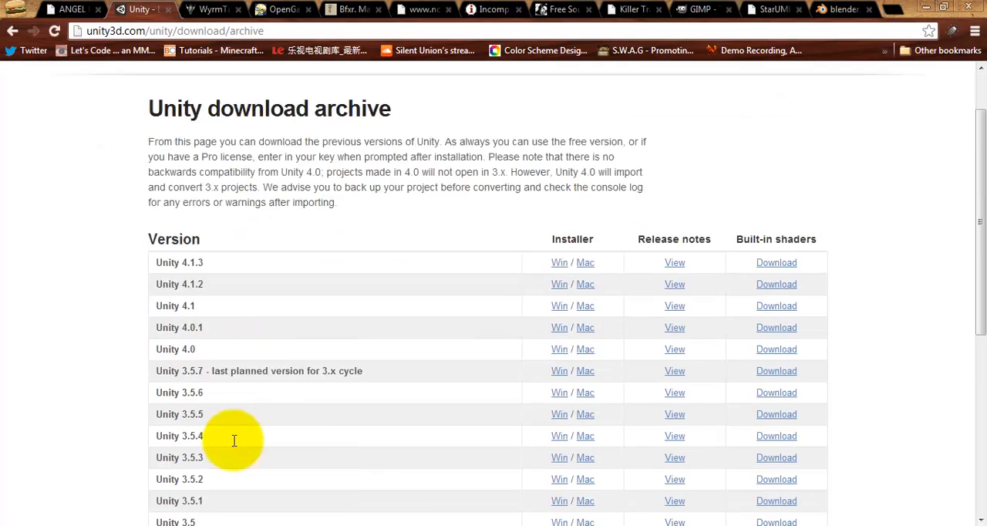
scroll(down, 3)
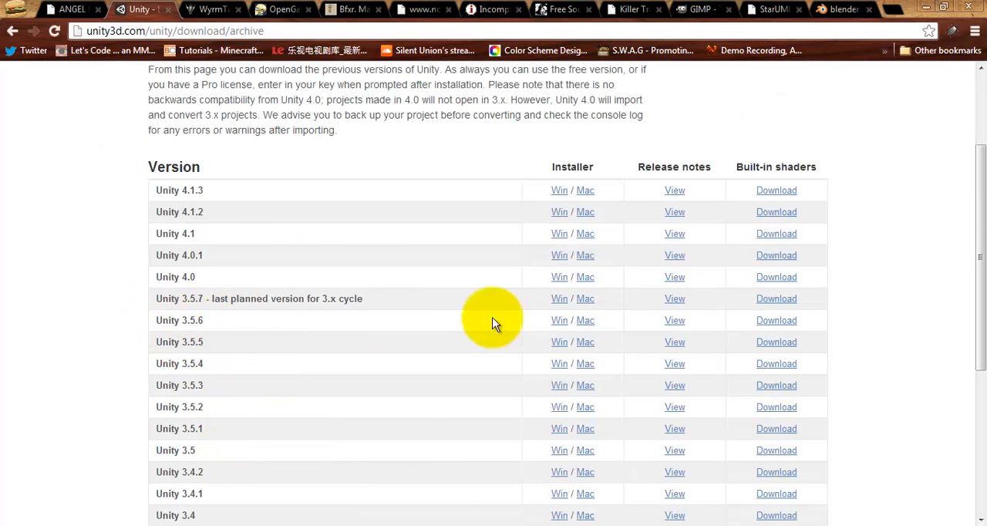
mouse_move(13, 30)
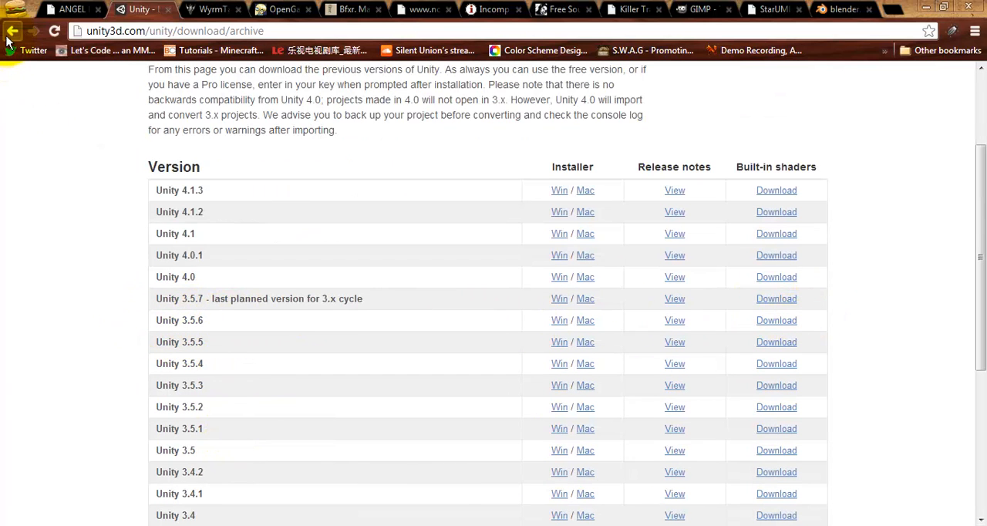
click(13, 31)
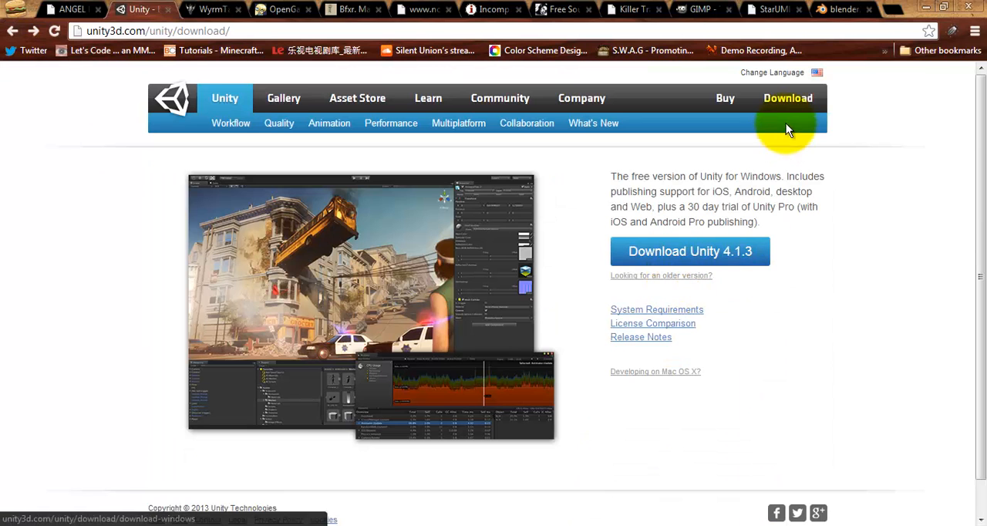
mouse_move(642, 274)
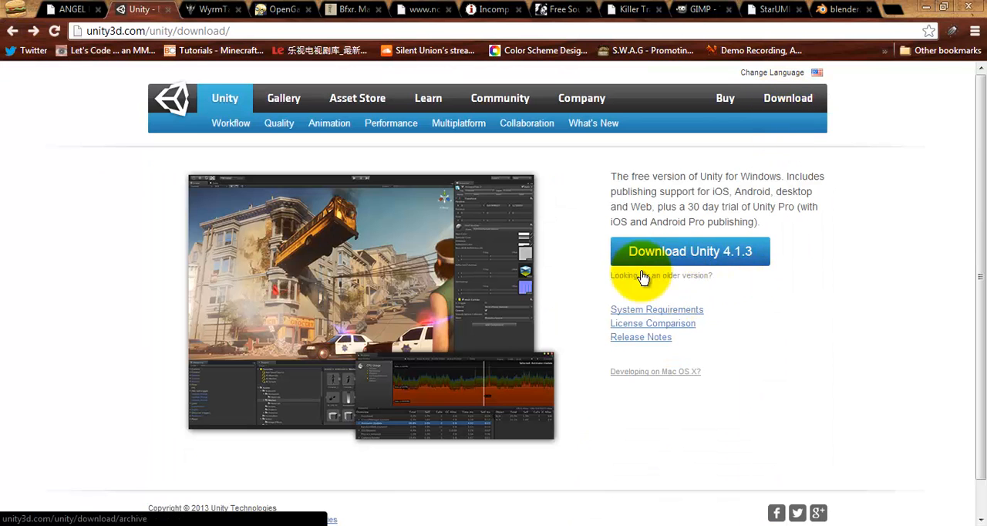
mouse_move(630, 288)
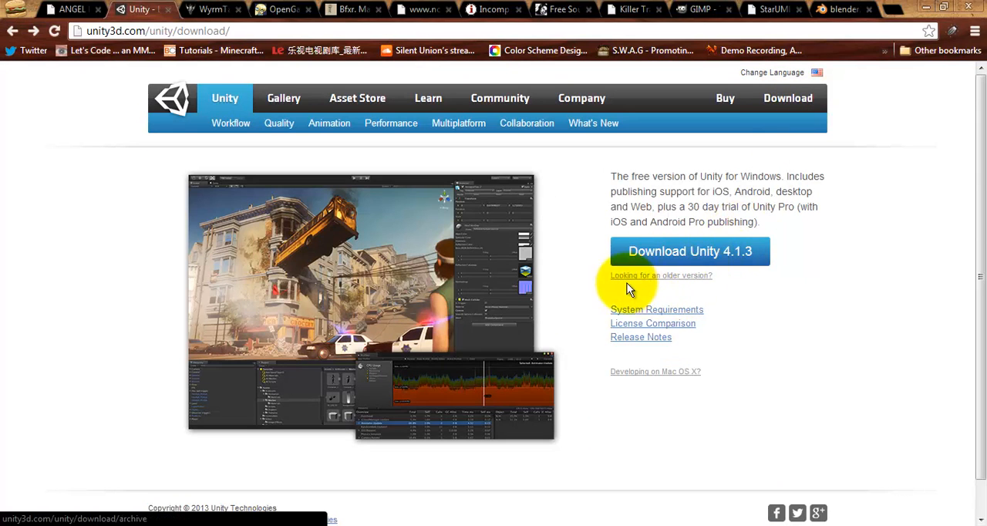
mouse_move(707, 284)
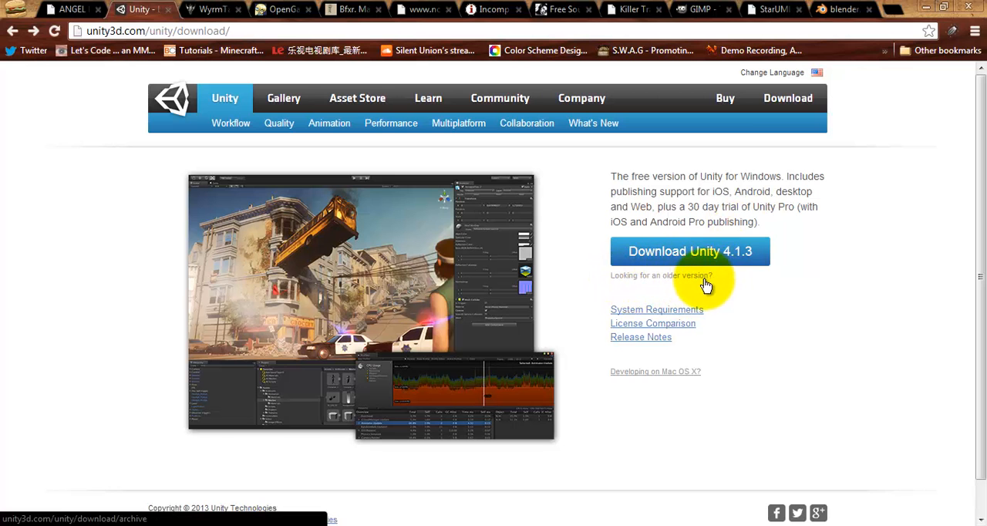
click(660, 275)
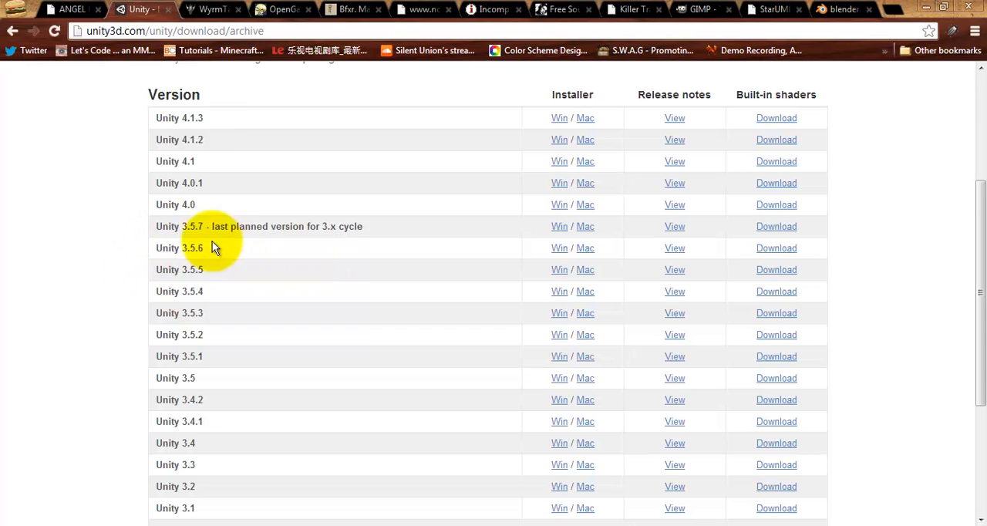
mouse_move(354, 237)
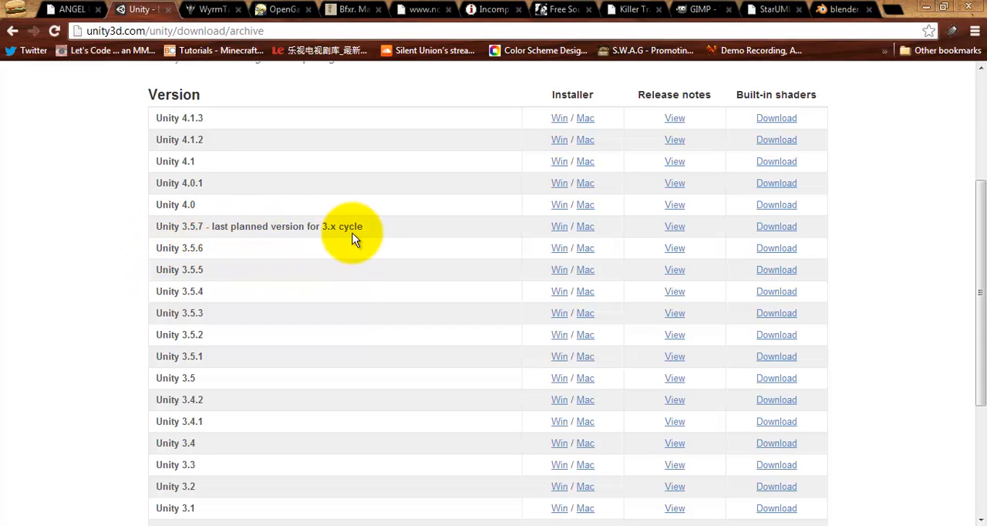
mouse_move(204, 265)
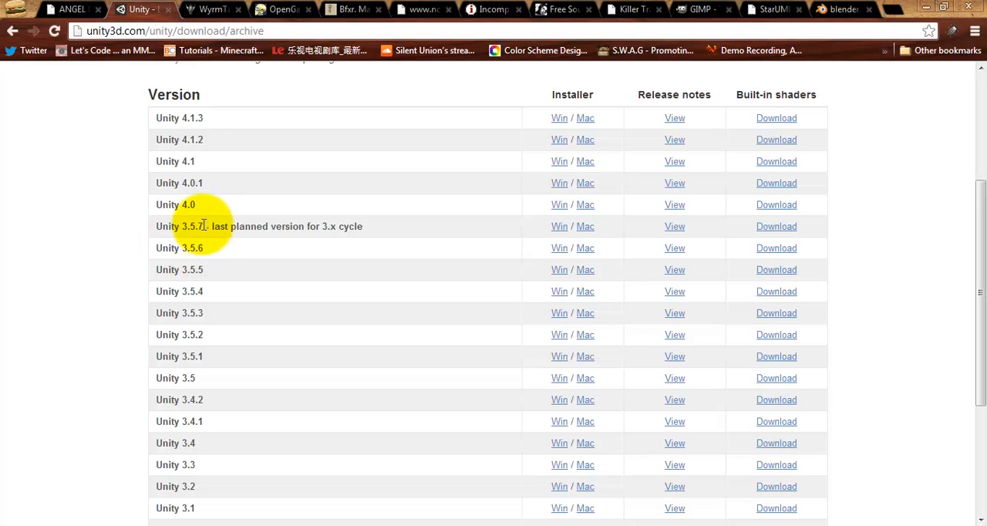
mouse_move(203, 247)
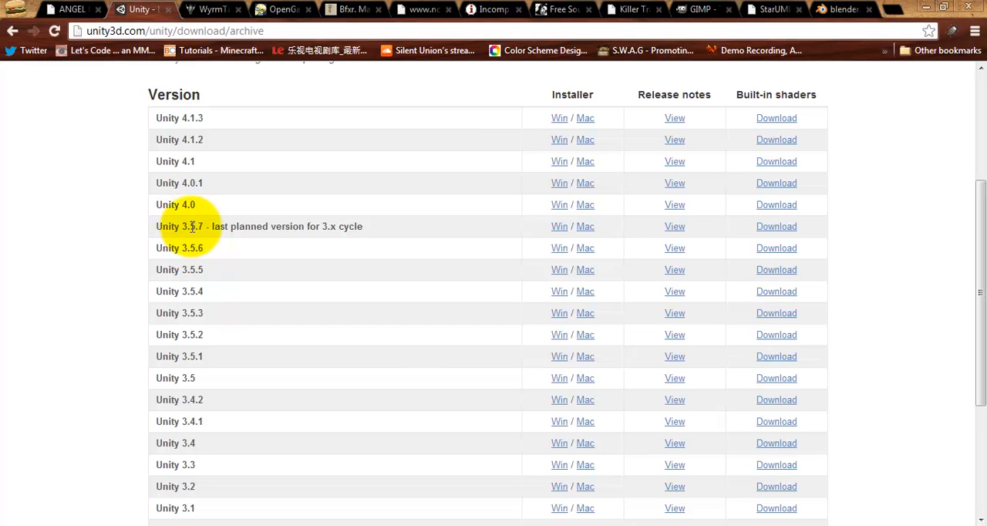
mouse_move(219, 216)
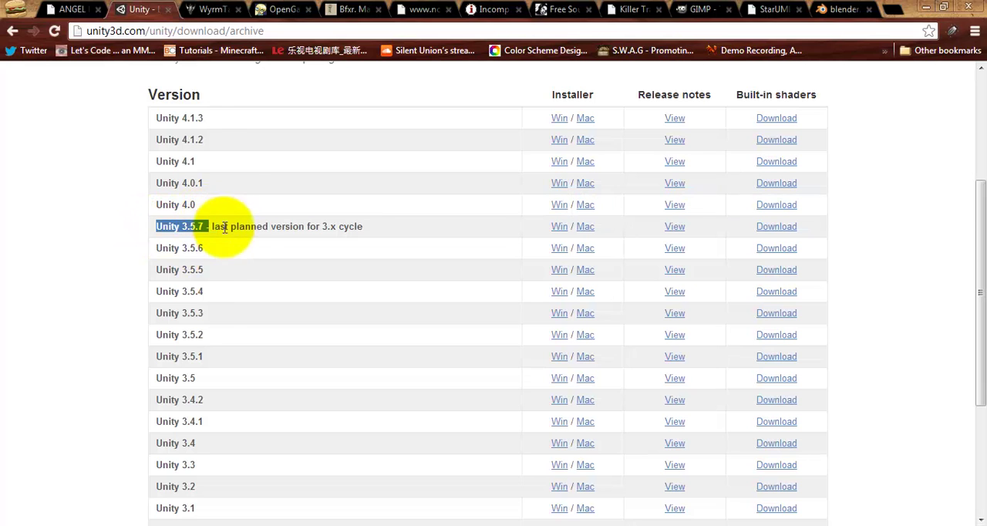
mouse_move(262, 136)
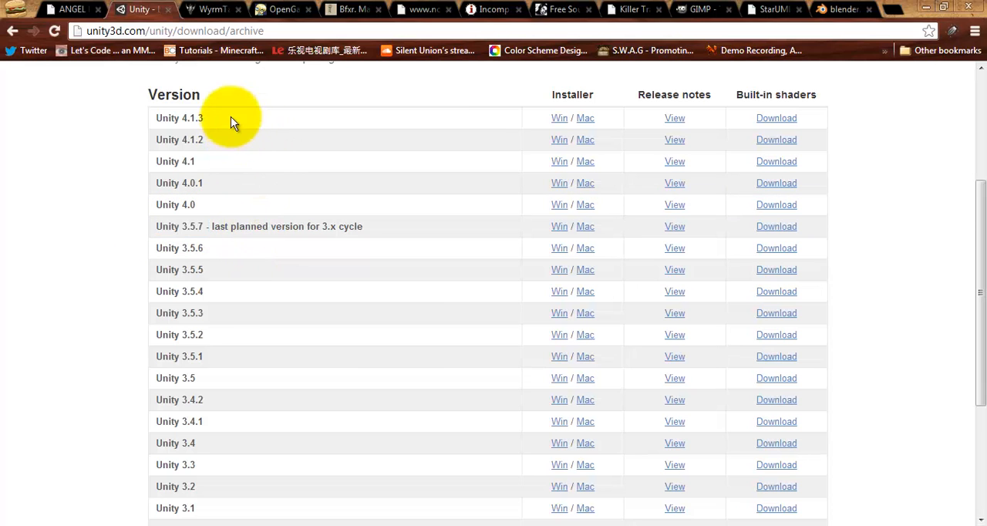
mouse_move(280, 131)
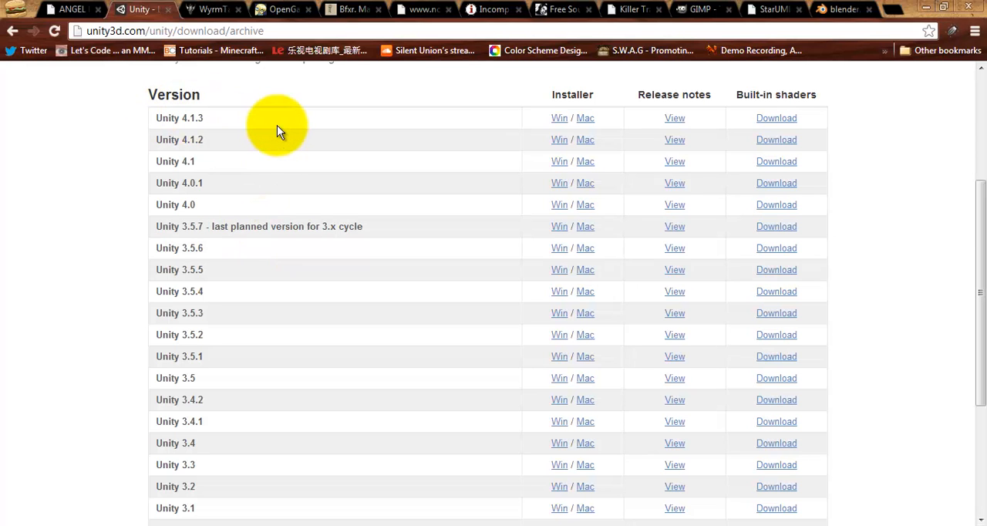
mouse_move(12, 31)
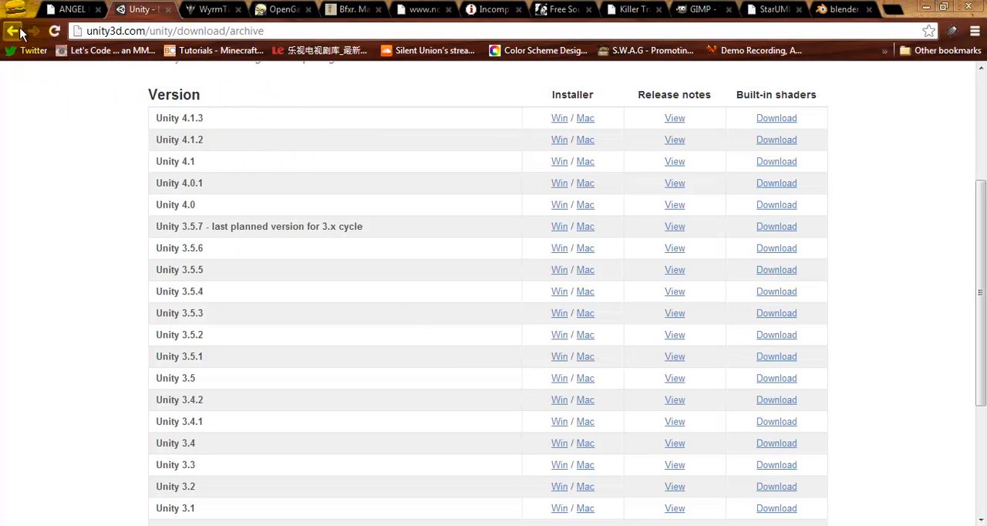
mouse_move(12, 31)
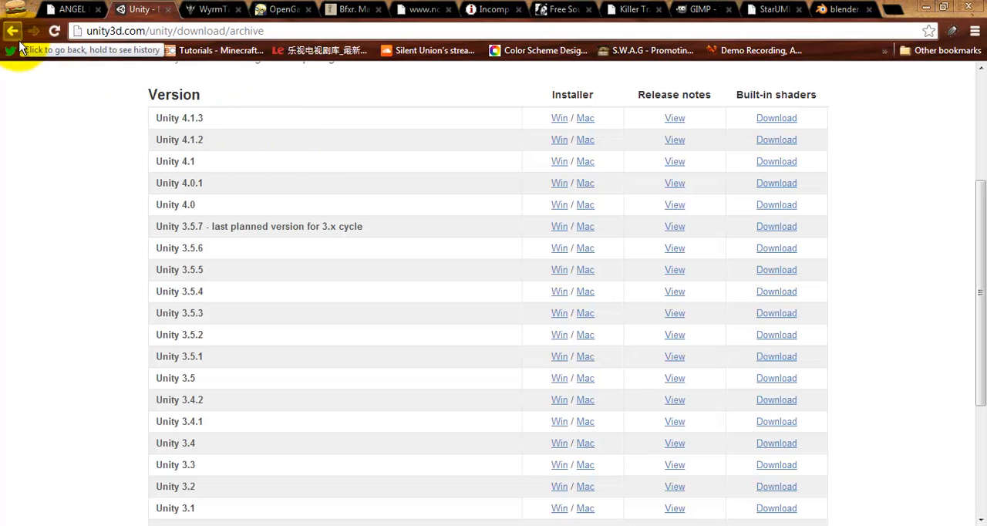
mouse_move(202, 116)
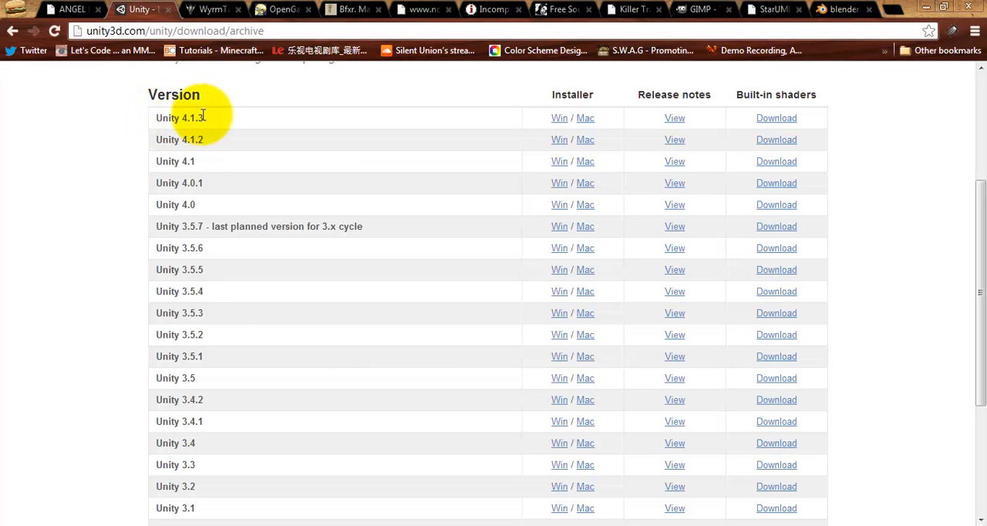
mouse_move(255, 120)
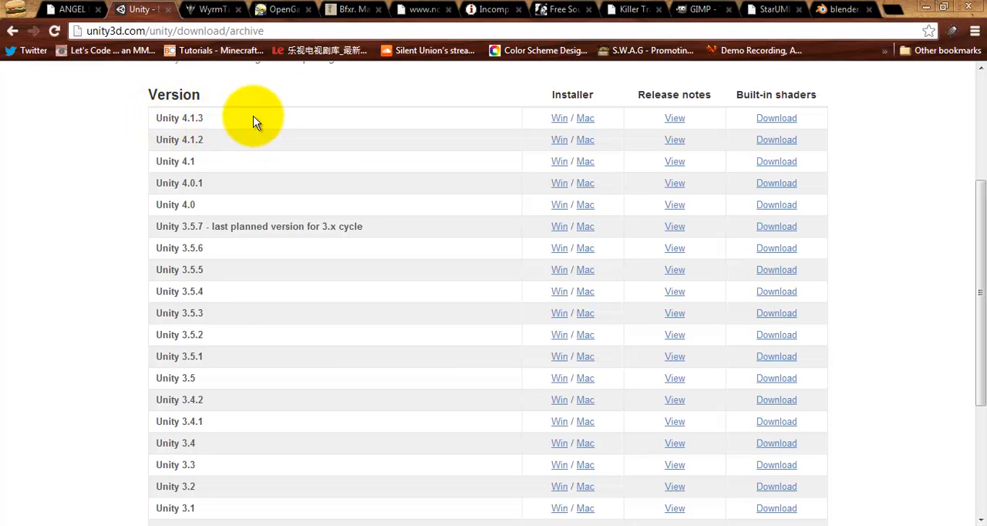
mouse_move(231, 121)
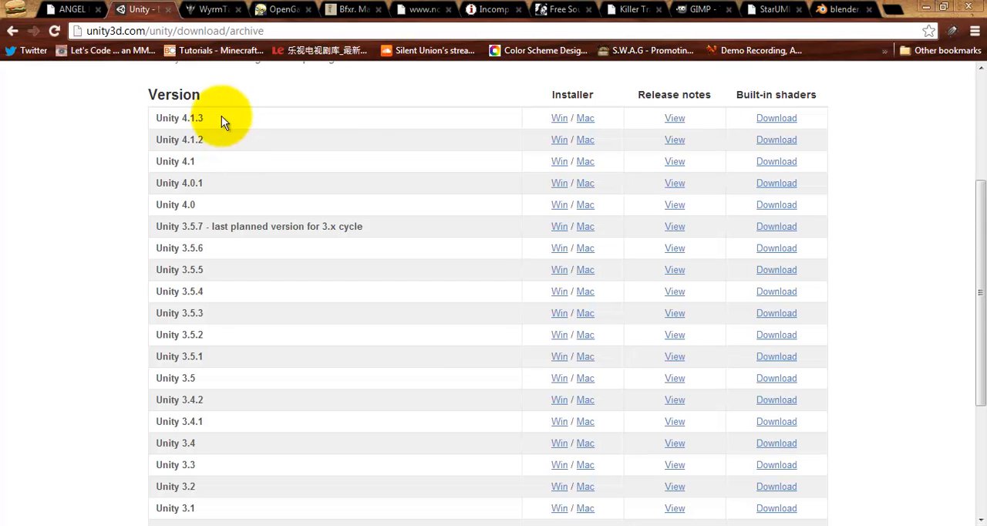
mouse_move(250, 130)
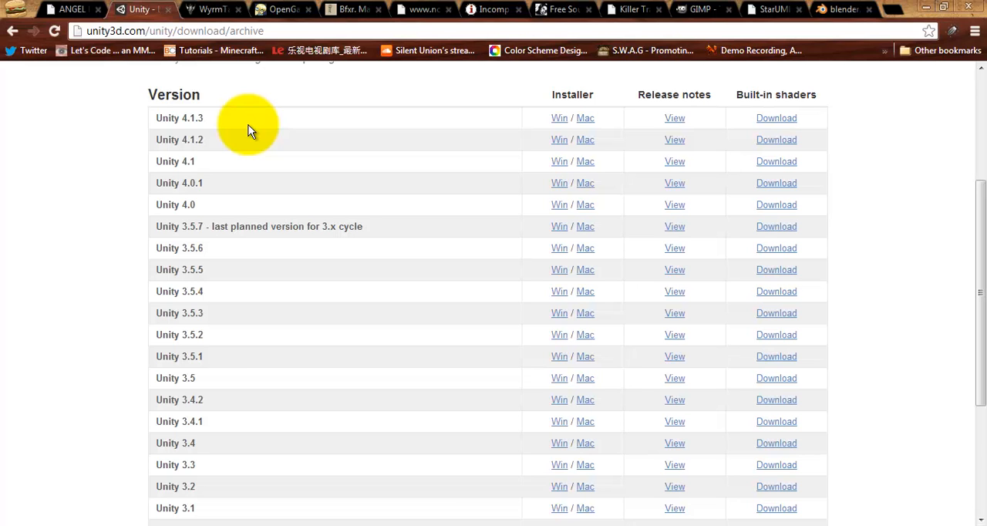
mouse_move(367, 208)
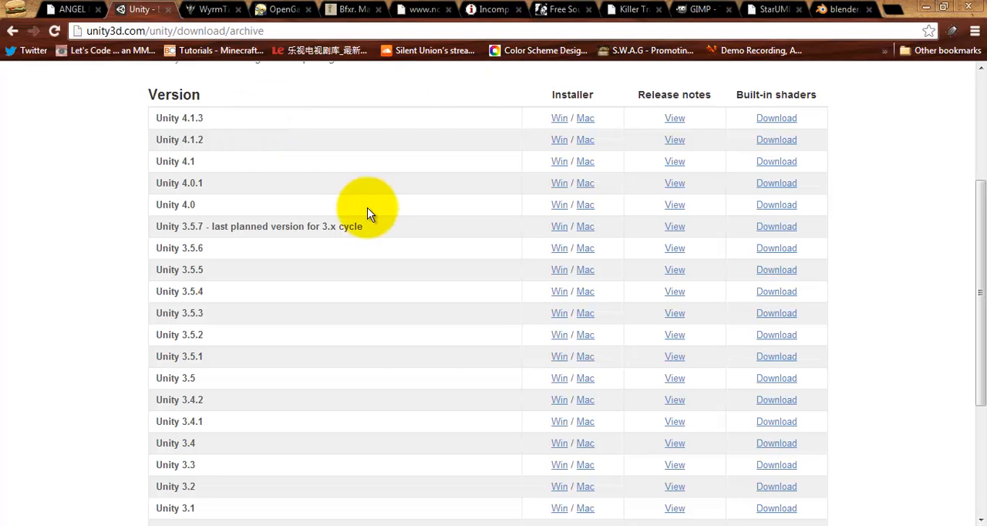
scroll(up, 3)
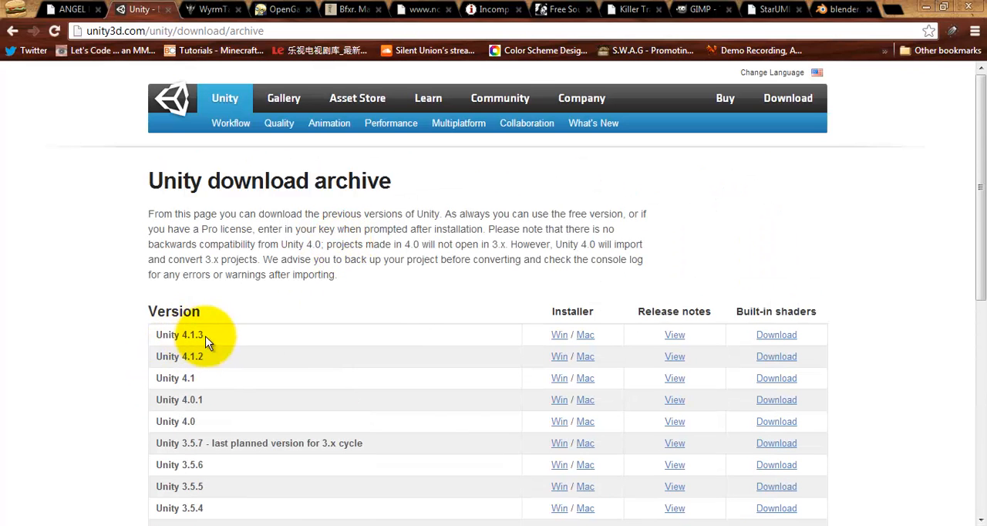
scroll(down, 3)
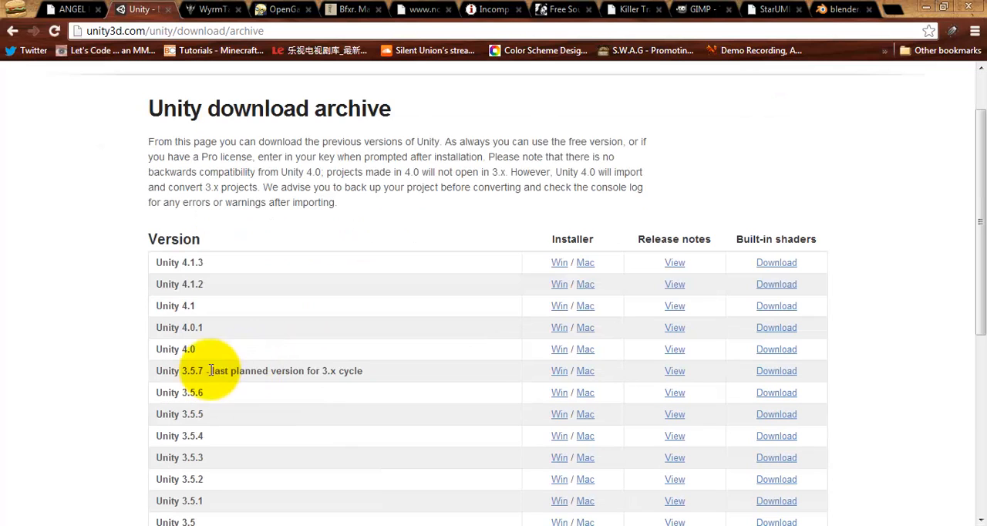
mouse_move(567, 204)
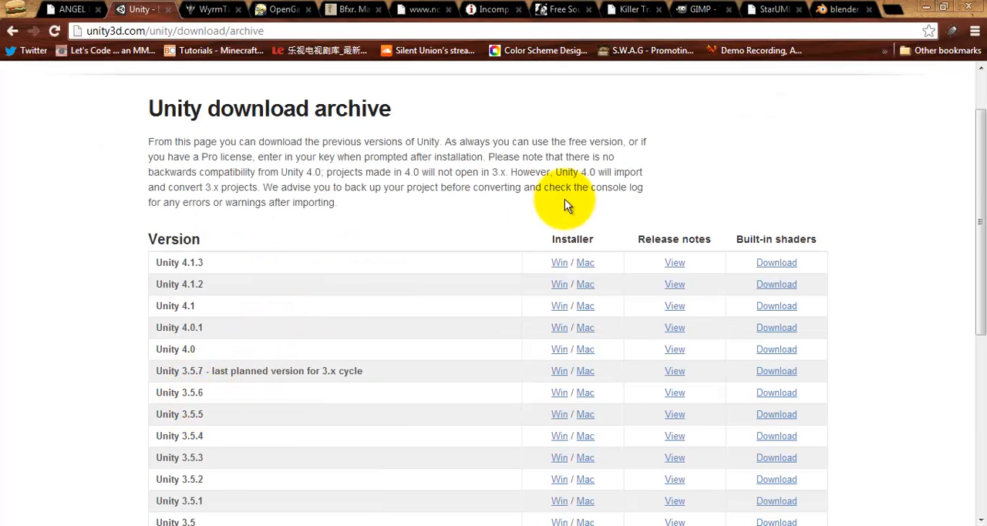
scroll(up, 3)
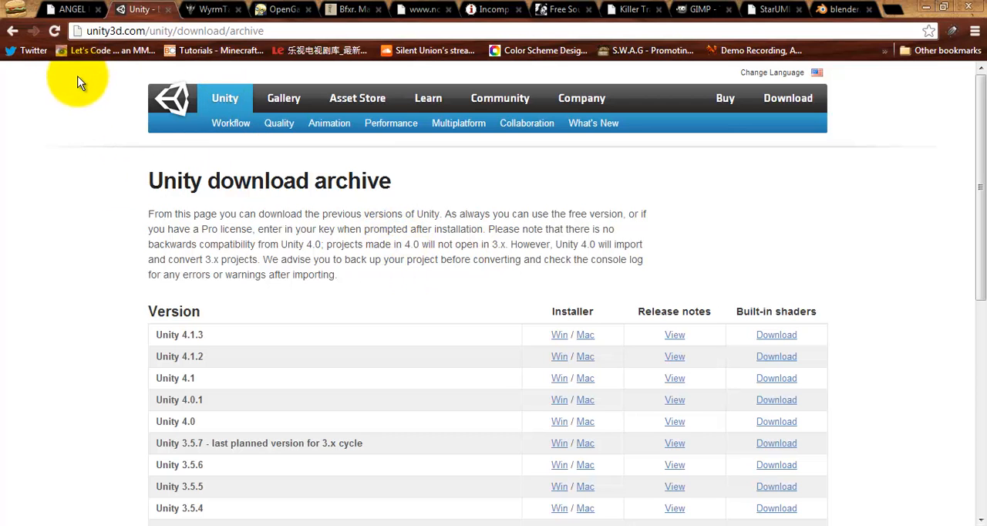
mouse_move(151, 160)
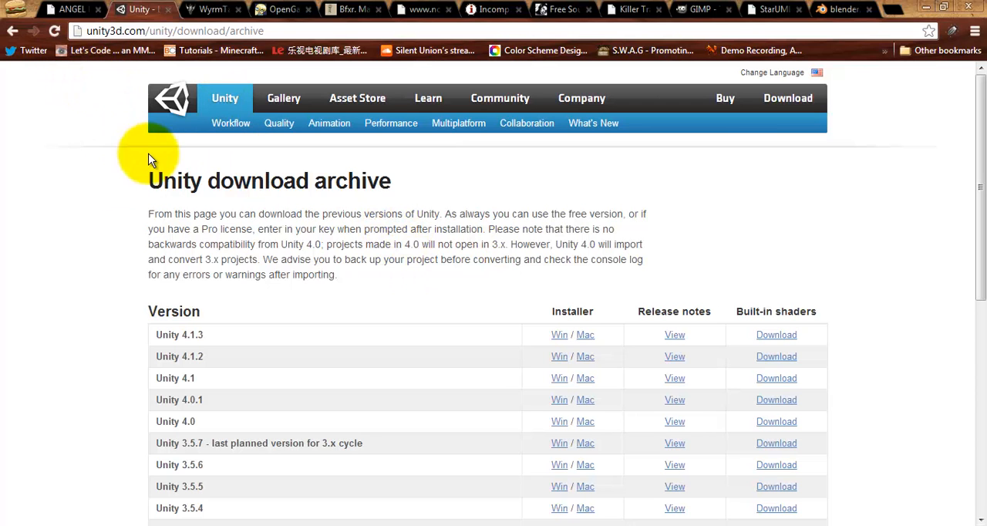
mouse_move(139, 120)
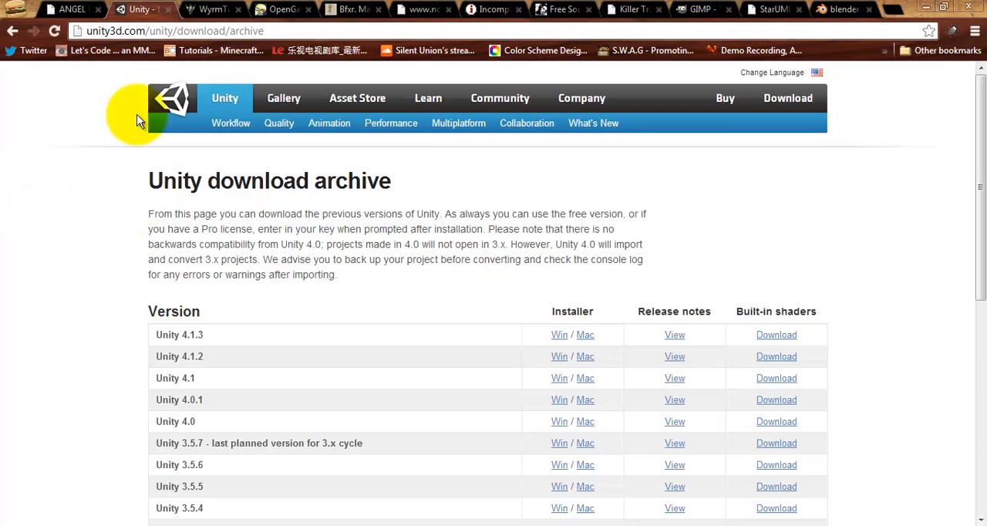
Step: Switch to the Wyrmtale Orthello 2D framework page and its user guide
click(209, 9)
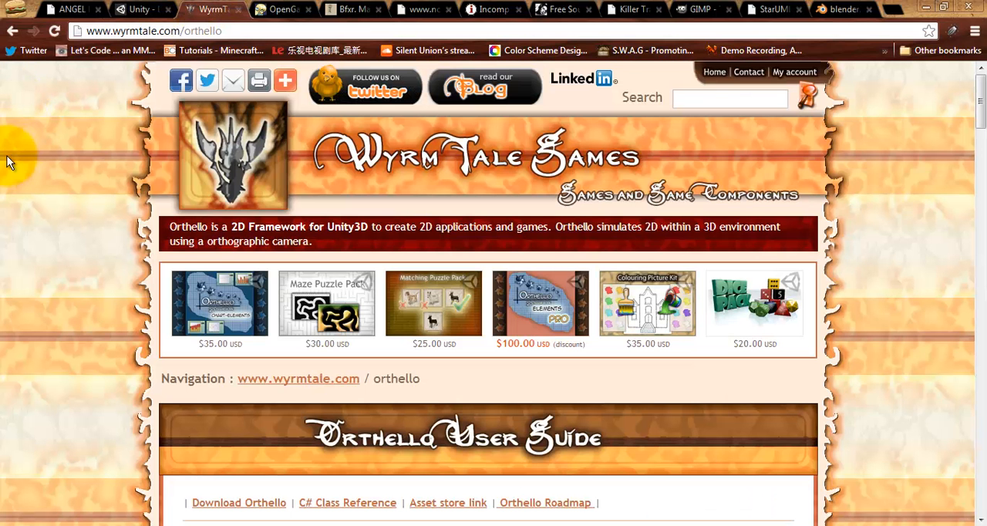
mouse_move(95, 293)
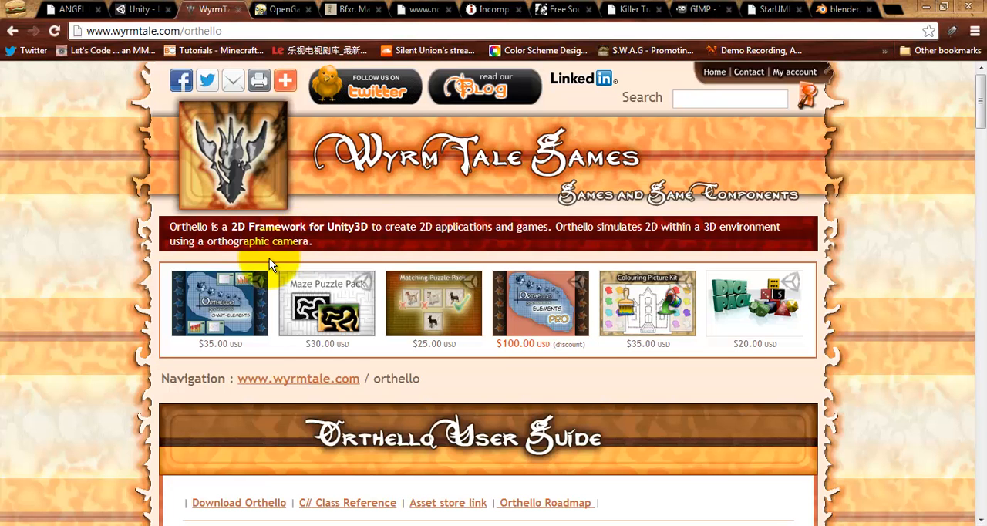
mouse_move(65, 213)
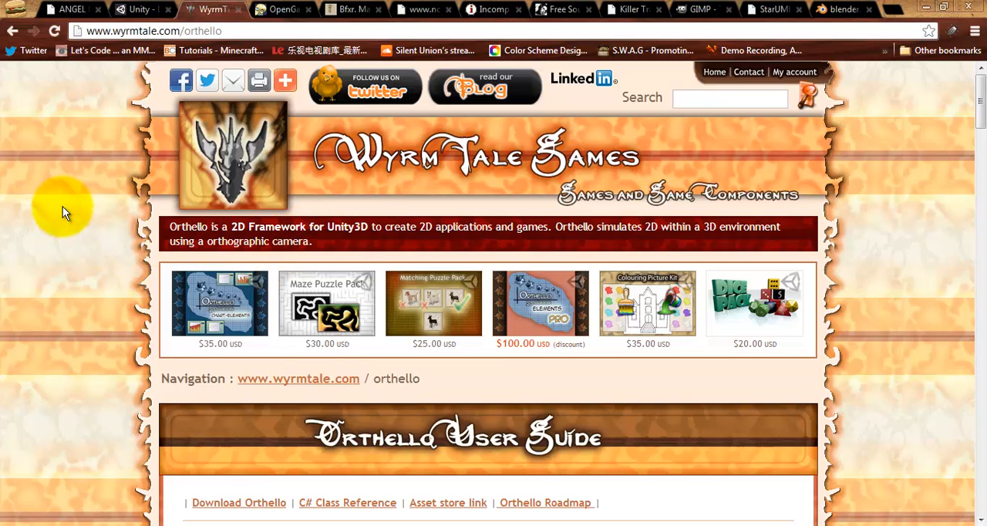
mouse_move(49, 208)
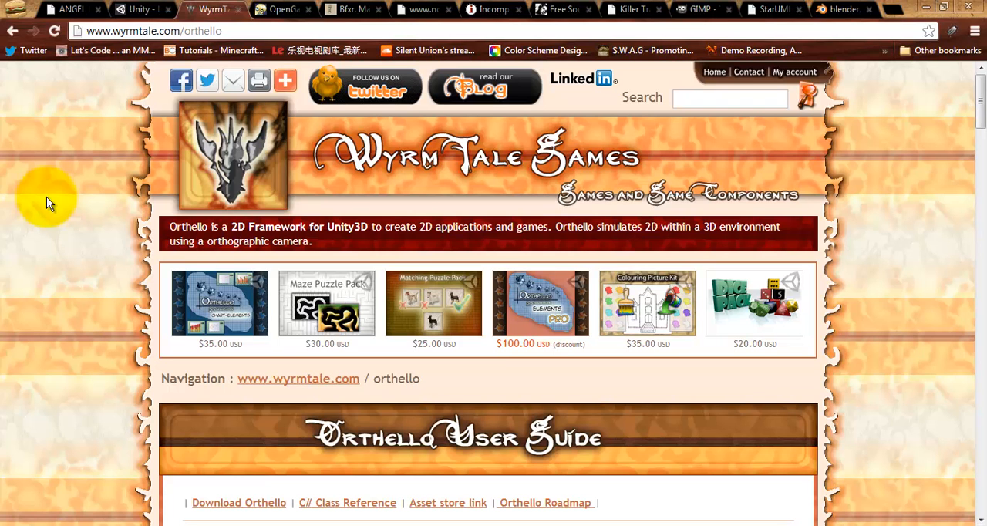
mouse_move(53, 191)
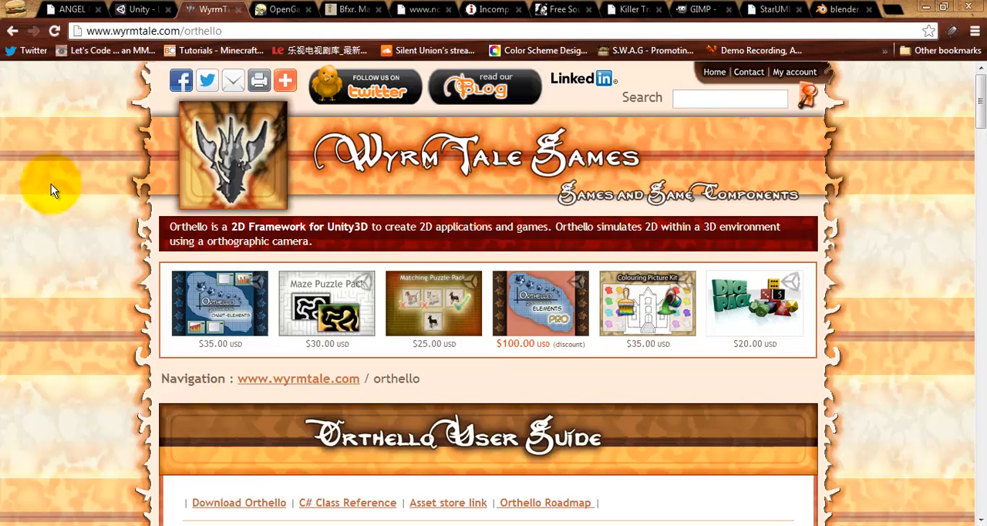
mouse_move(286, 9)
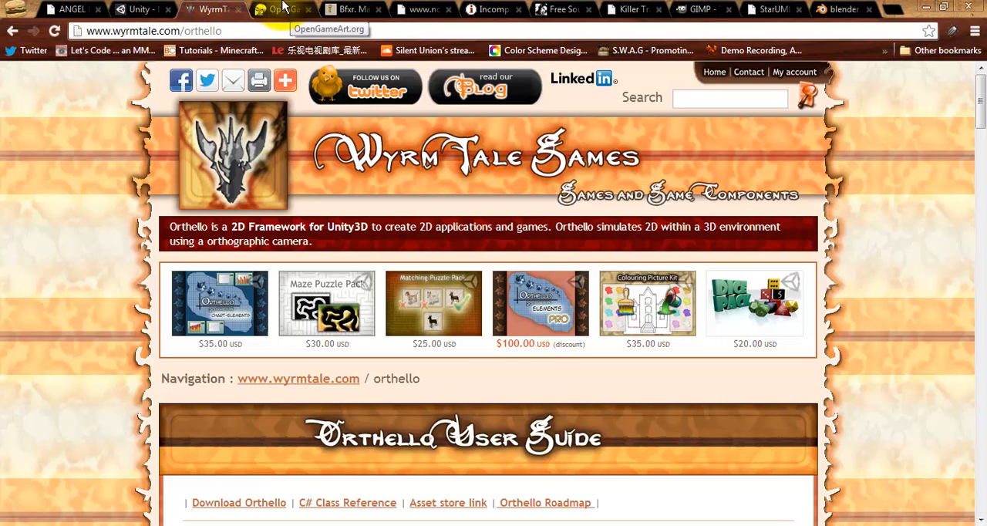
Step: Switch to OpenGameArt.org showing Popular This Week and Latest Art
click(277, 9)
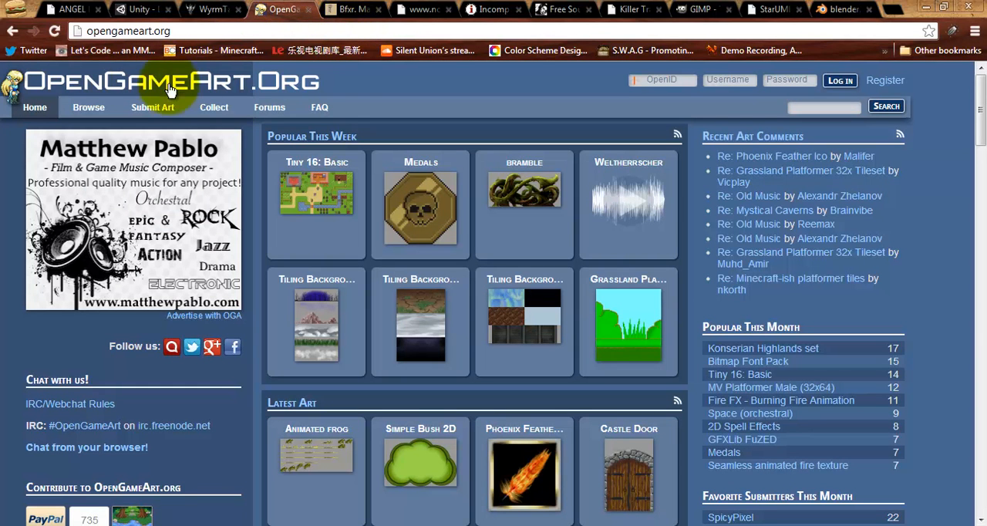
mouse_move(223, 268)
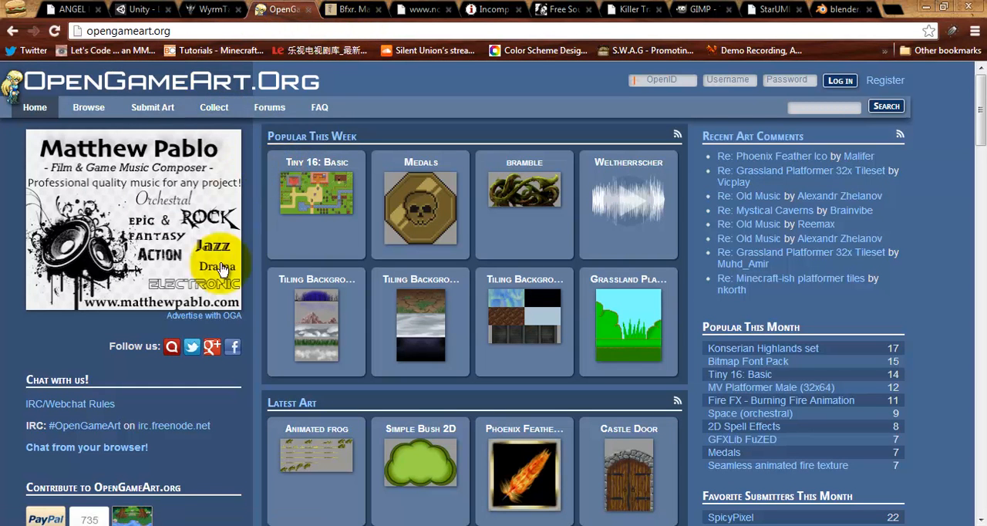
mouse_move(168, 244)
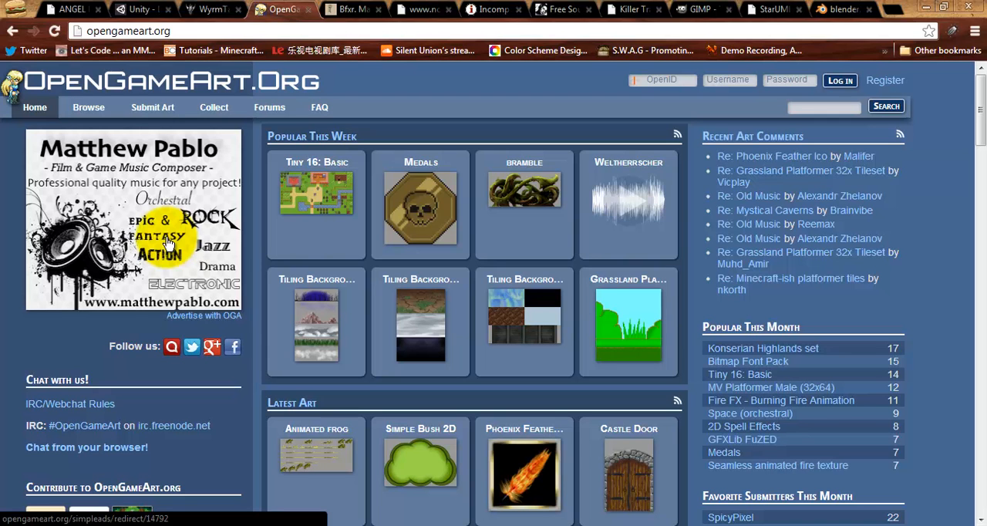
mouse_move(96, 288)
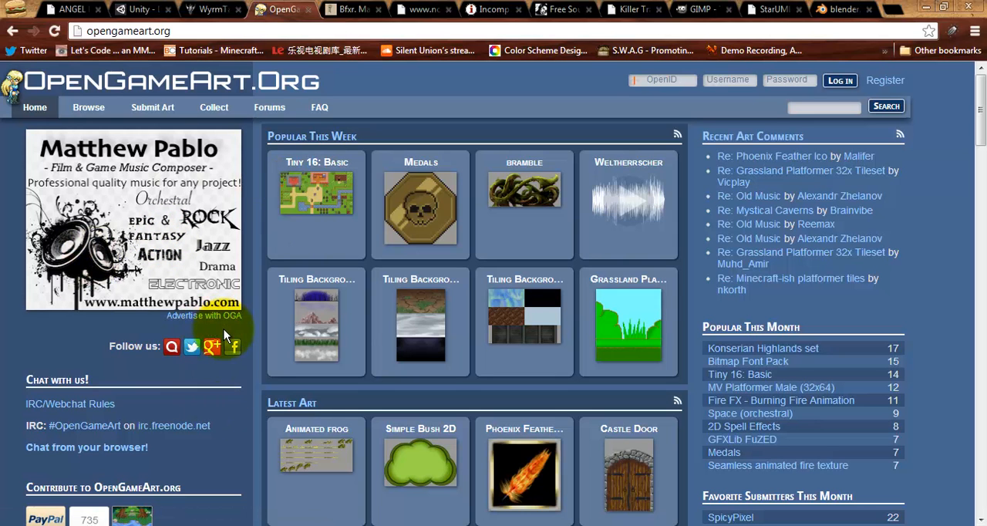
mouse_move(364, 116)
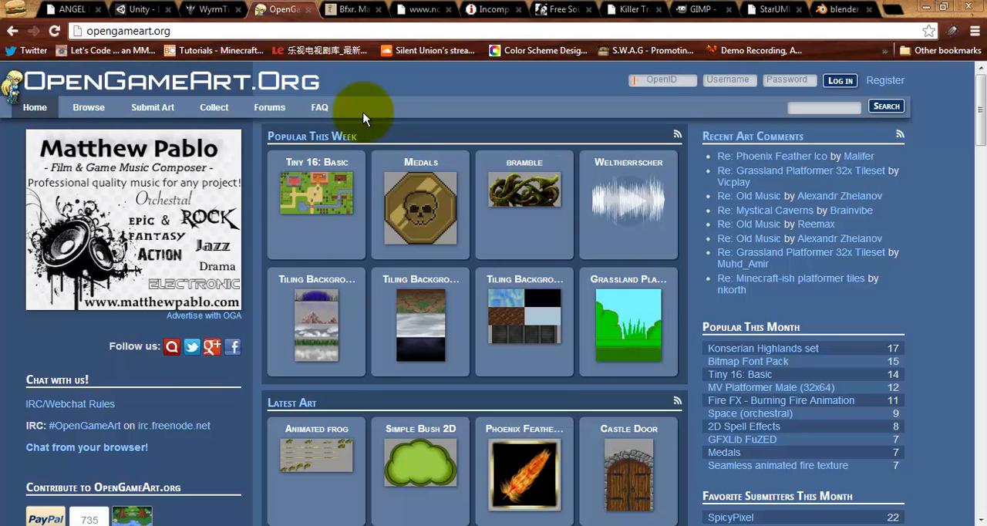
mouse_move(502, 182)
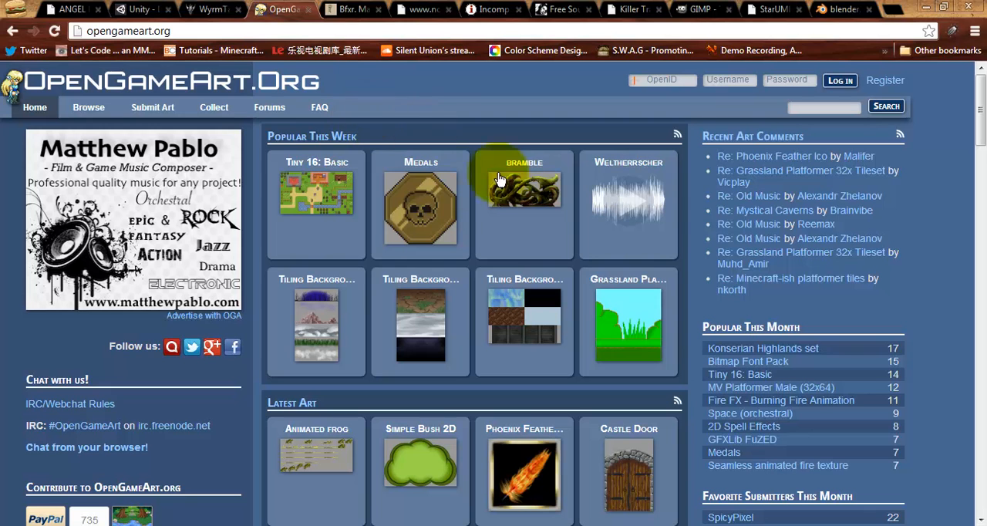
Step: In Bfxr, generate new random laser-shoot and explosion sound effects
click(351, 9)
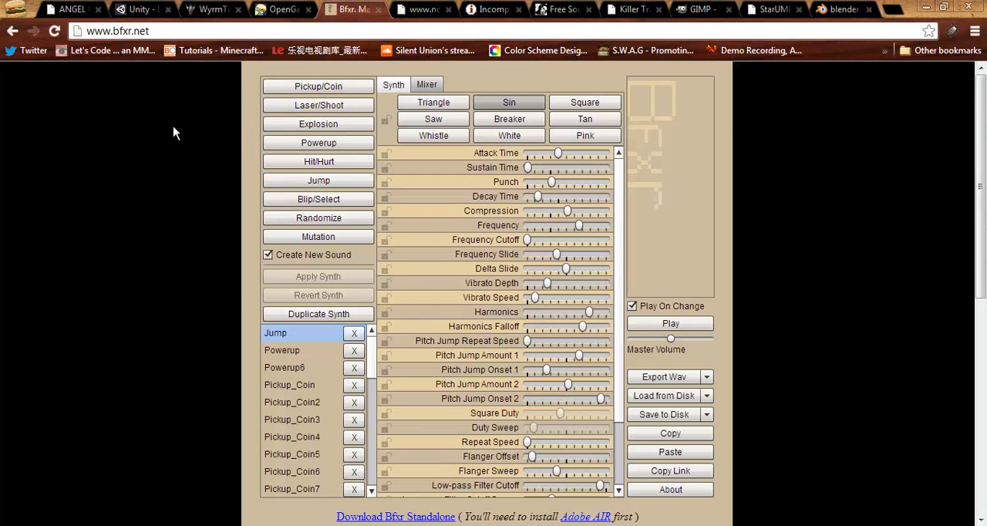
mouse_move(138, 188)
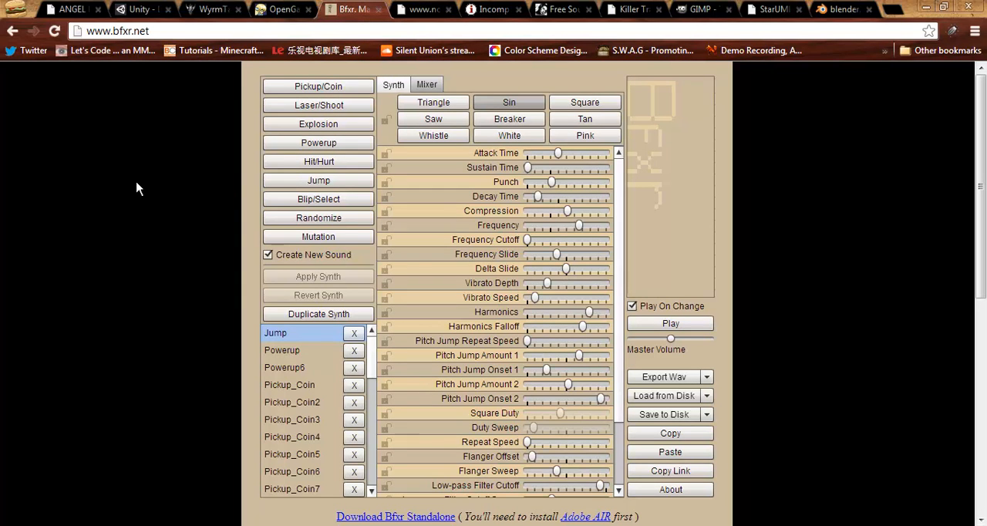
mouse_move(239, 120)
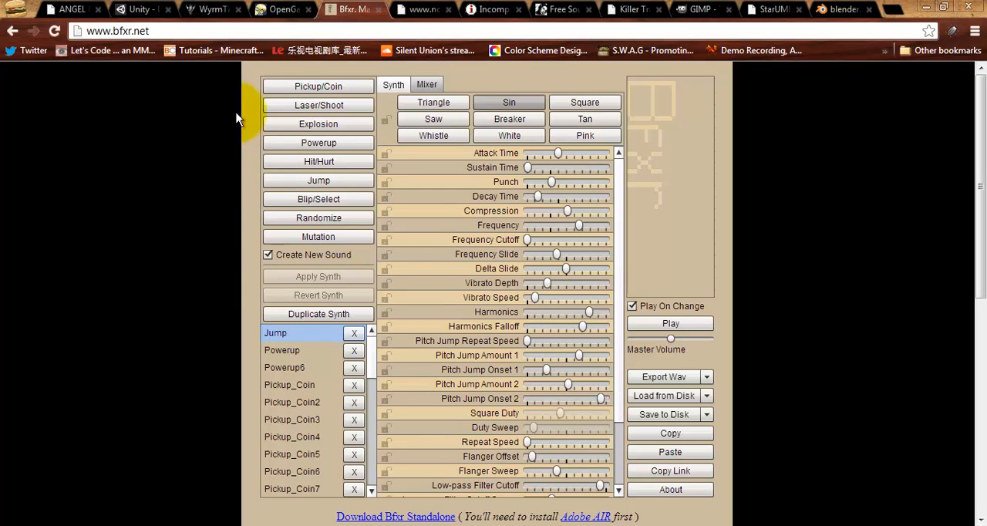
mouse_move(318, 124)
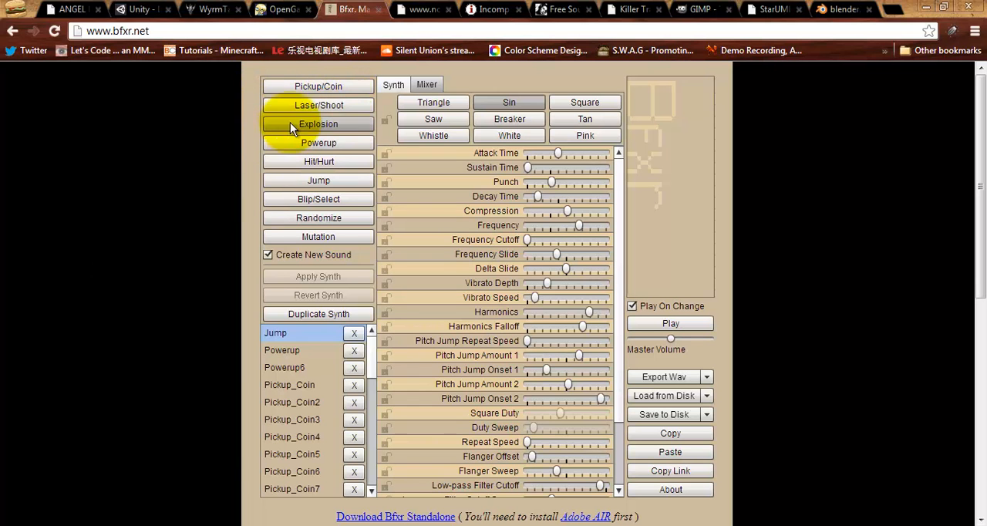
click(318, 124)
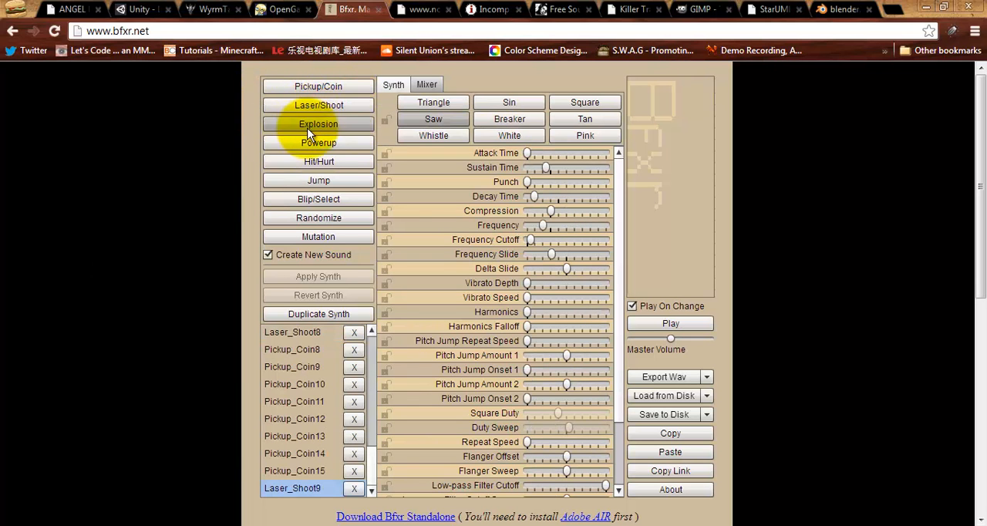
click(317, 141)
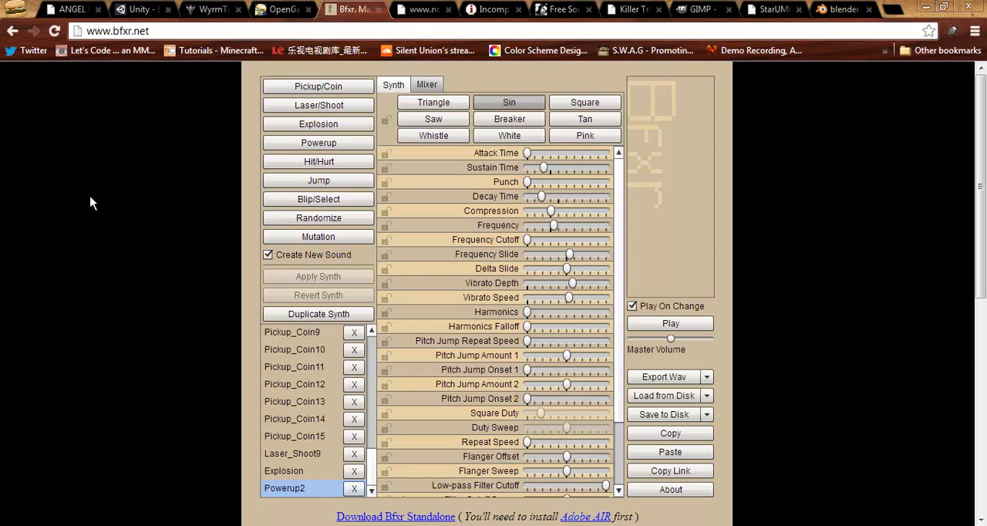
mouse_move(54, 194)
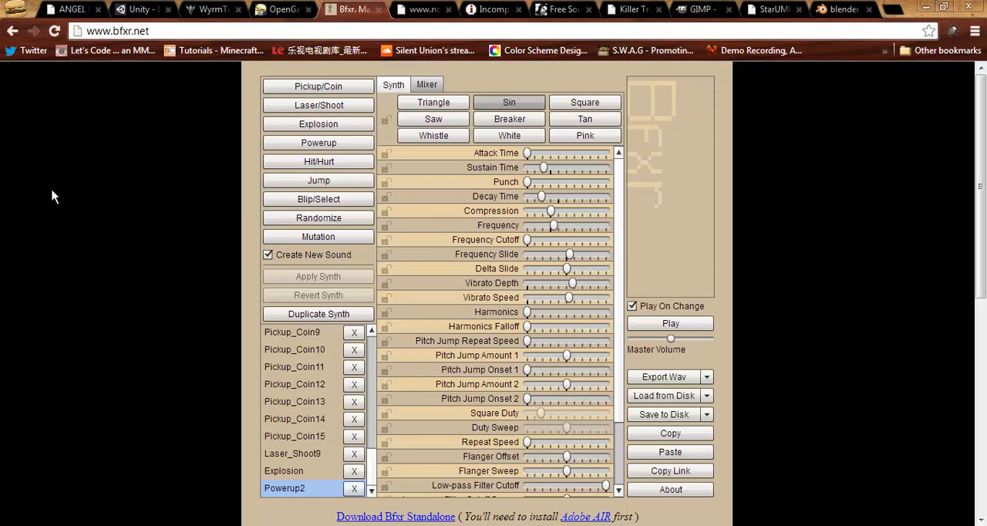
mouse_move(657, 132)
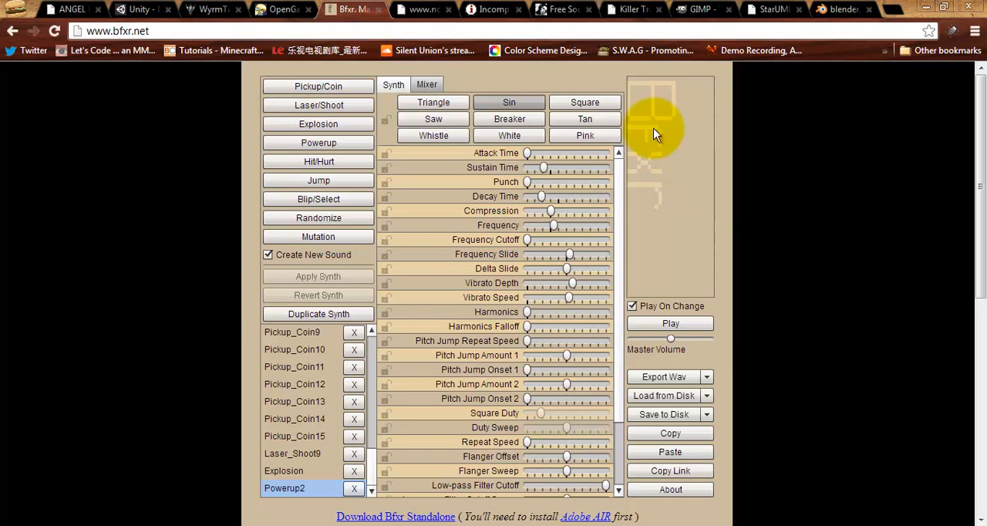
mouse_move(667, 170)
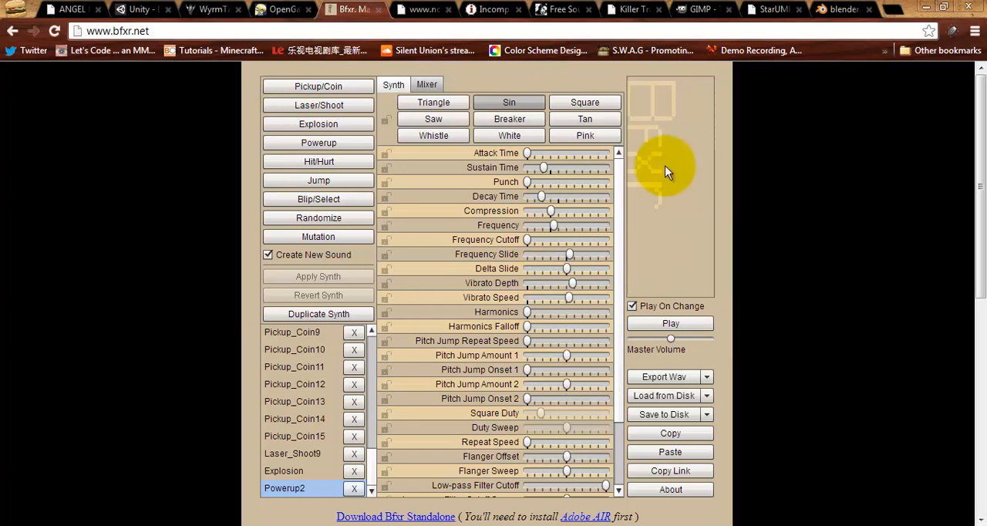
mouse_move(632, 179)
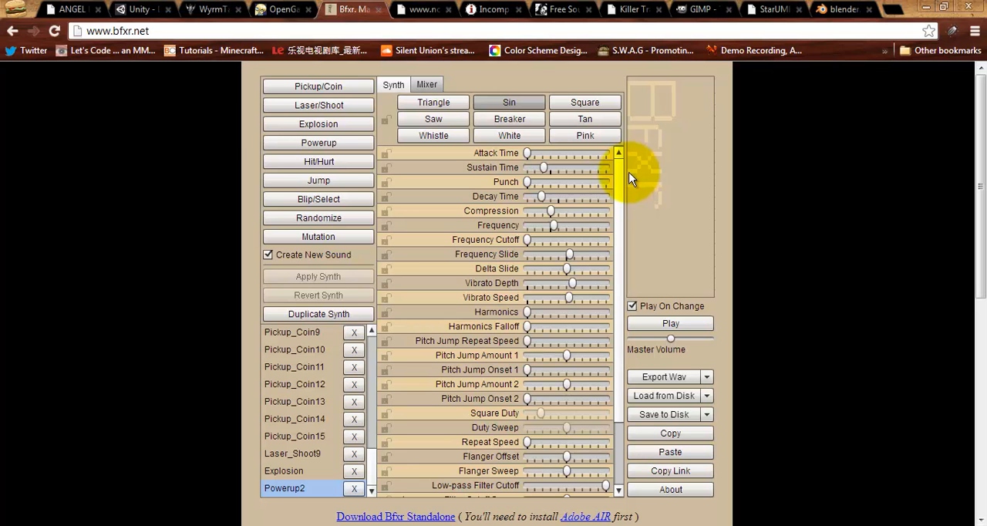
Step: Browse NoSoapRadio's track filters, soundsynth player and Creative Commons license notes
click(422, 9)
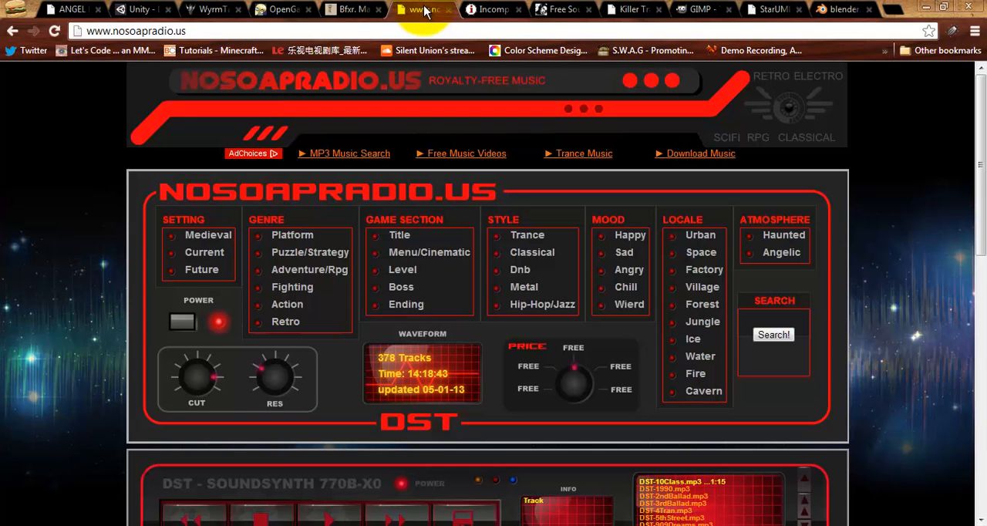
mouse_move(378, 104)
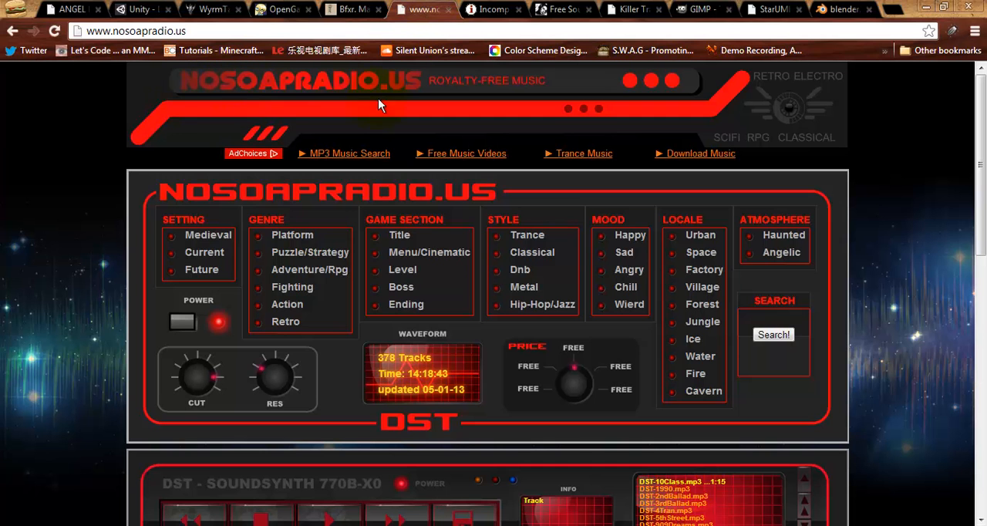
mouse_move(337, 145)
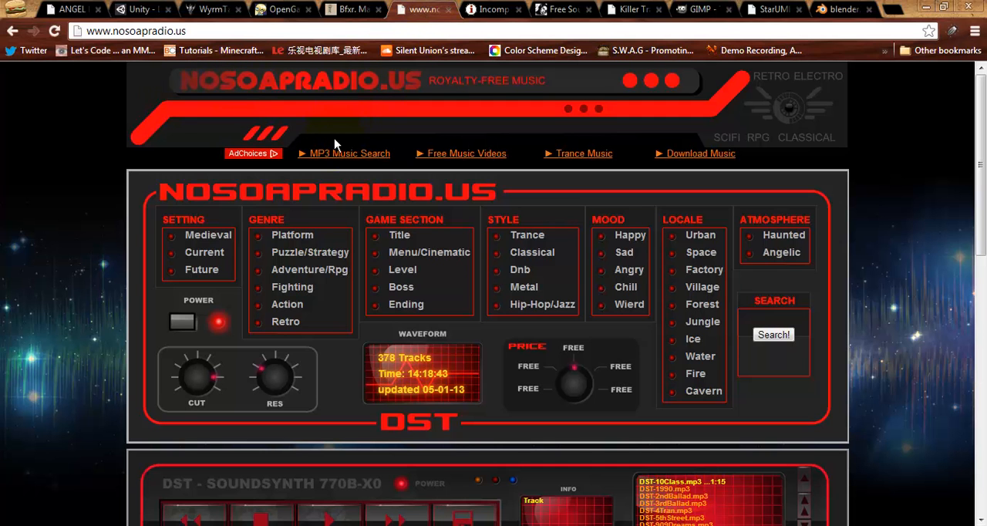
scroll(down, 3)
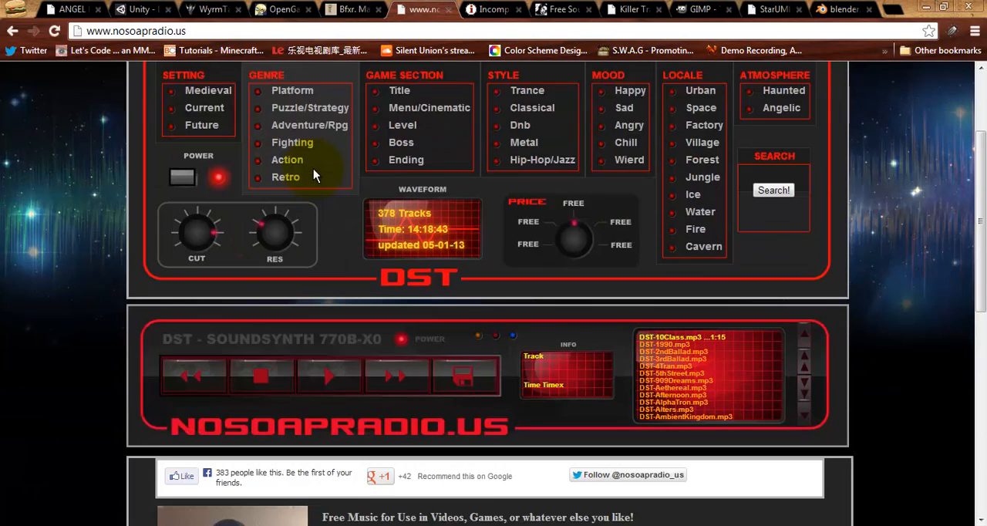
scroll(down, 3)
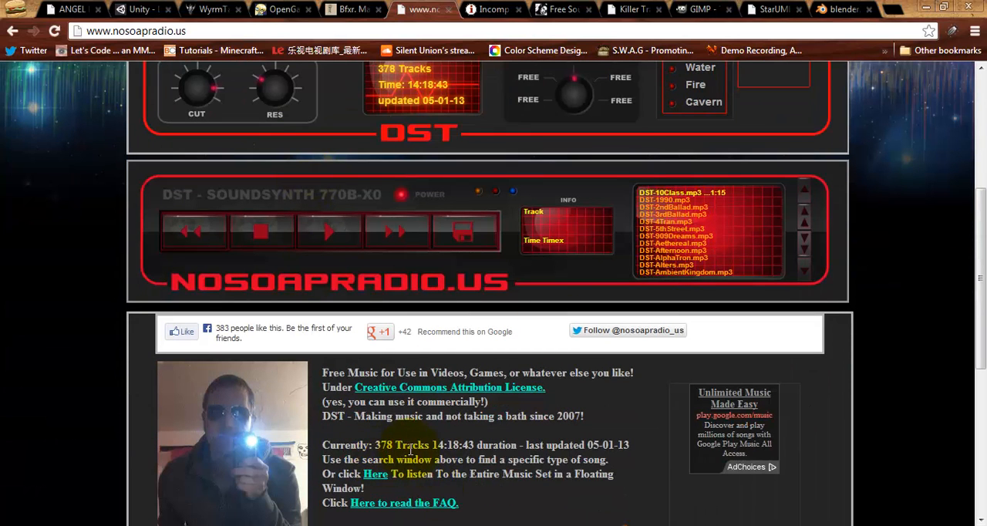
mouse_move(586, 327)
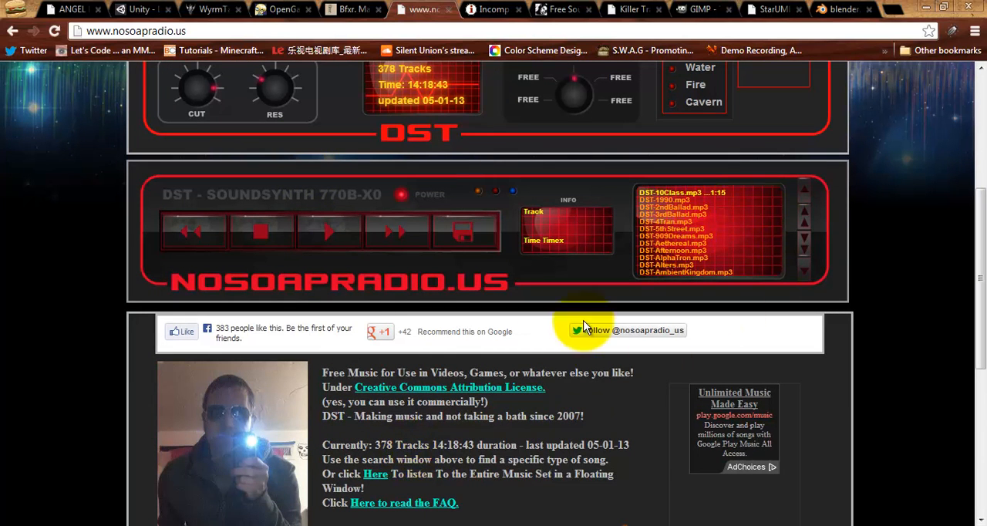
mouse_move(512, 394)
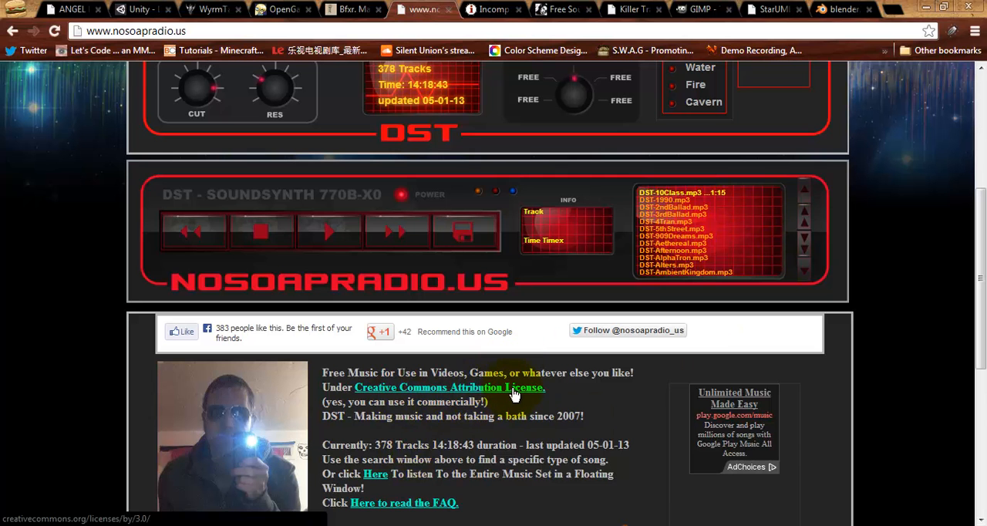
scroll(up, 3)
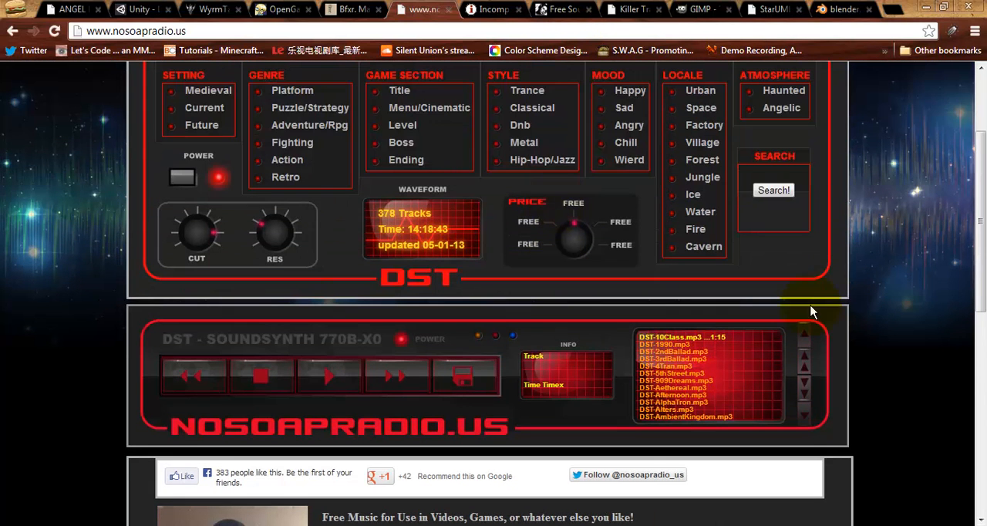
Step: Show Incompetech's full royalty-free music search with its Creative Commons licensing notes
click(494, 9)
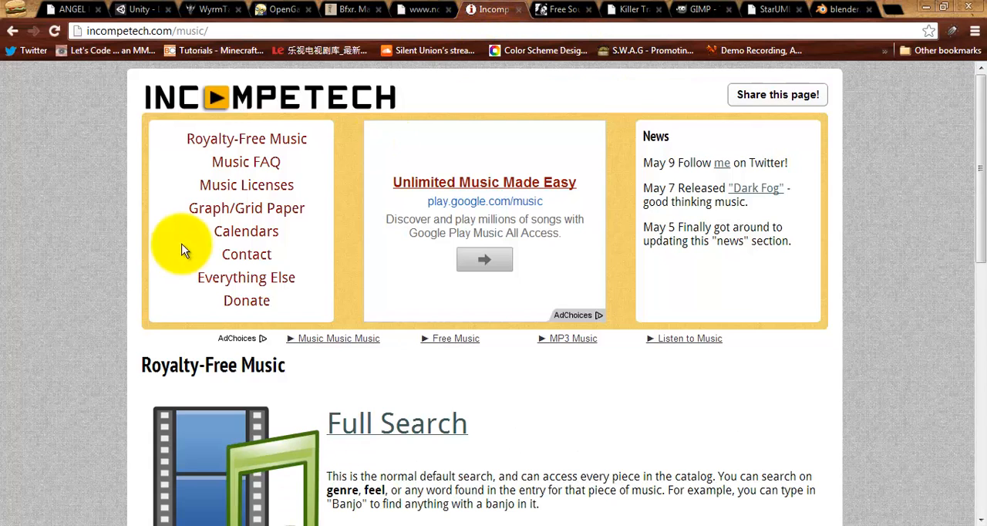
mouse_move(593, 486)
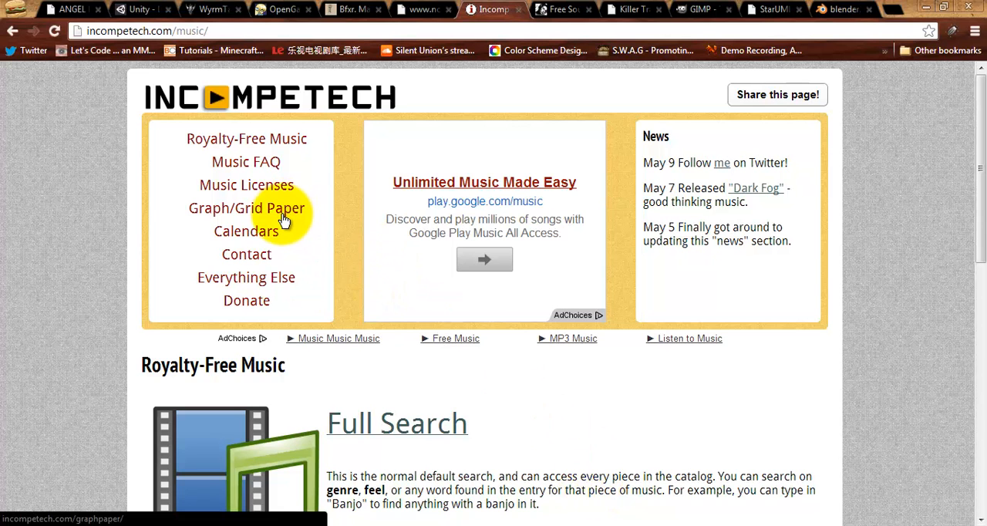
mouse_move(247, 160)
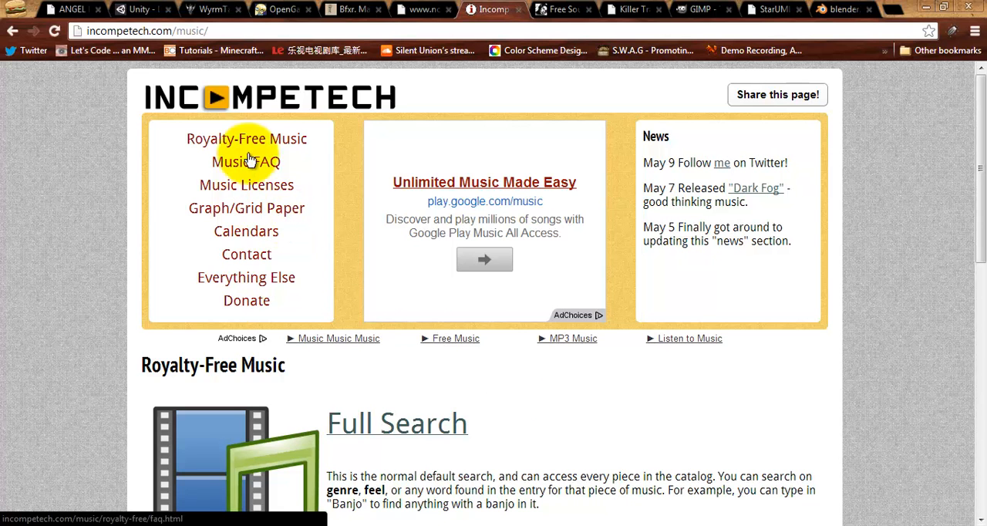
scroll(down, 3)
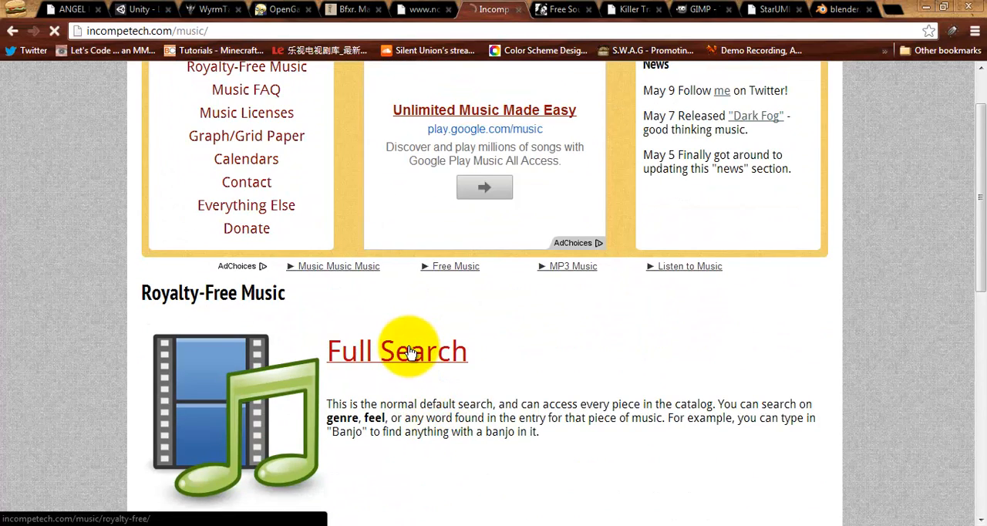
click(394, 352)
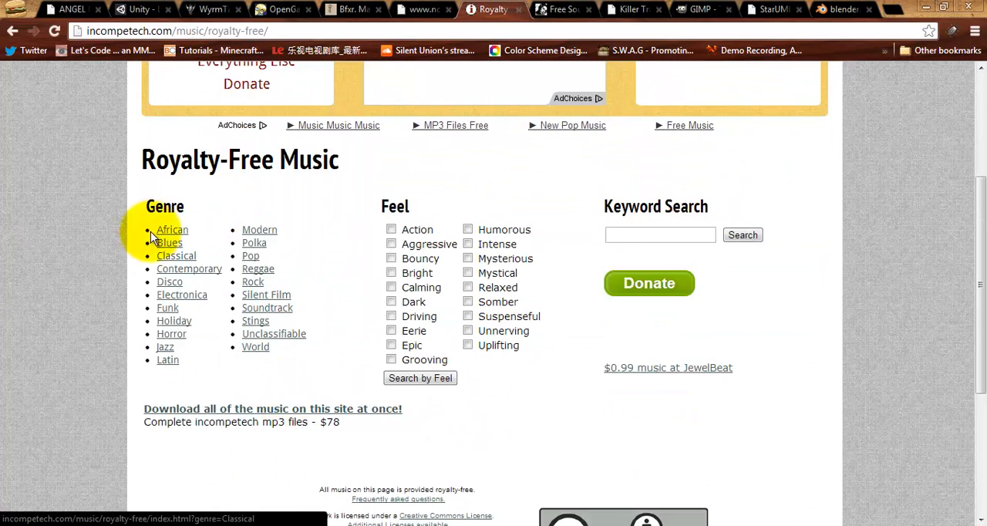
mouse_move(503, 337)
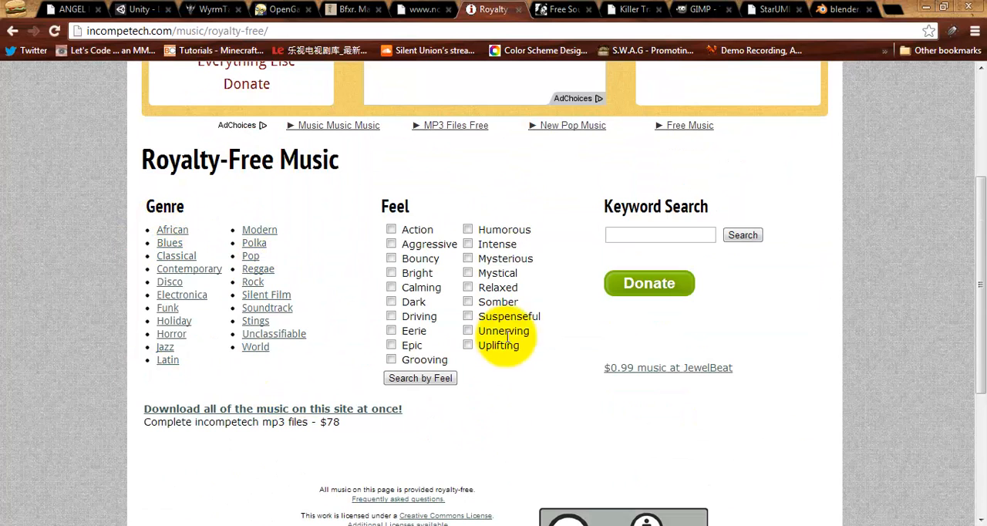
mouse_move(338, 314)
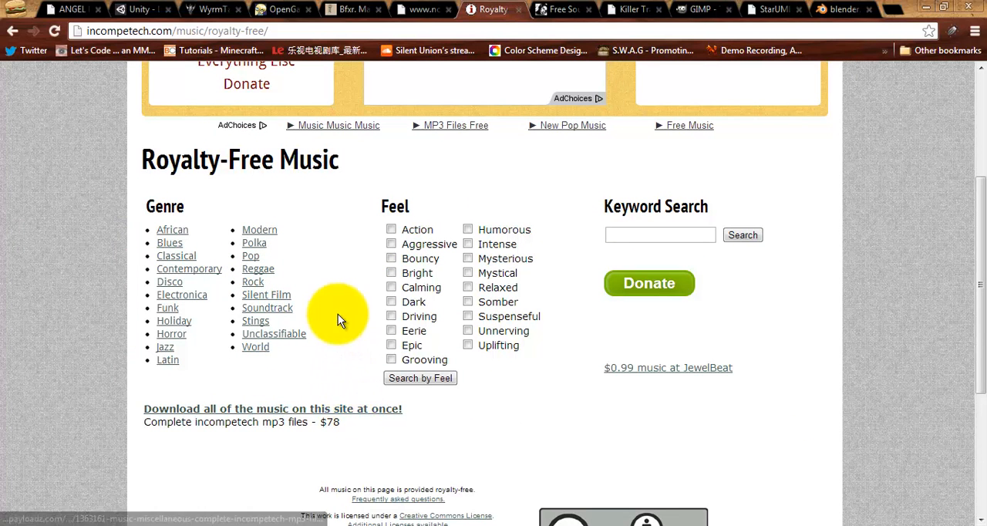
mouse_move(576, 301)
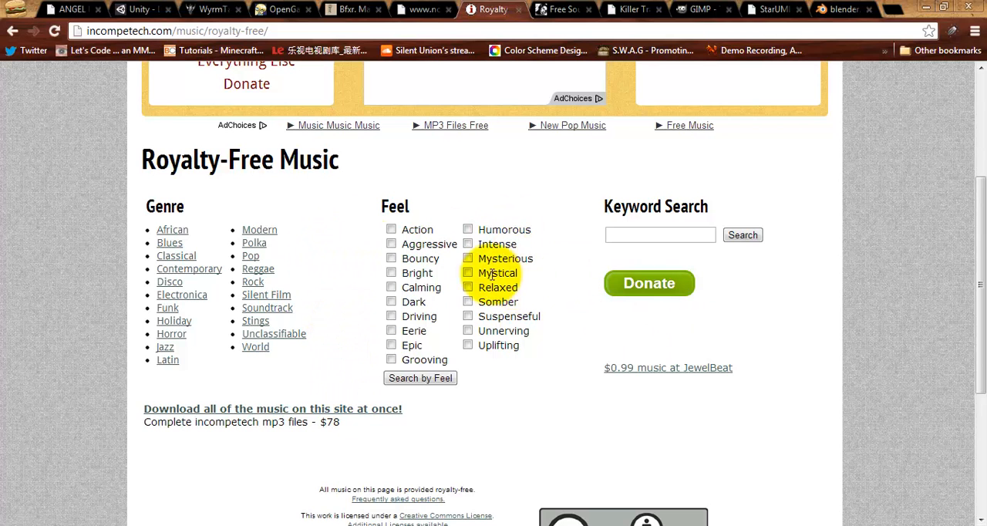
scroll(down, 3)
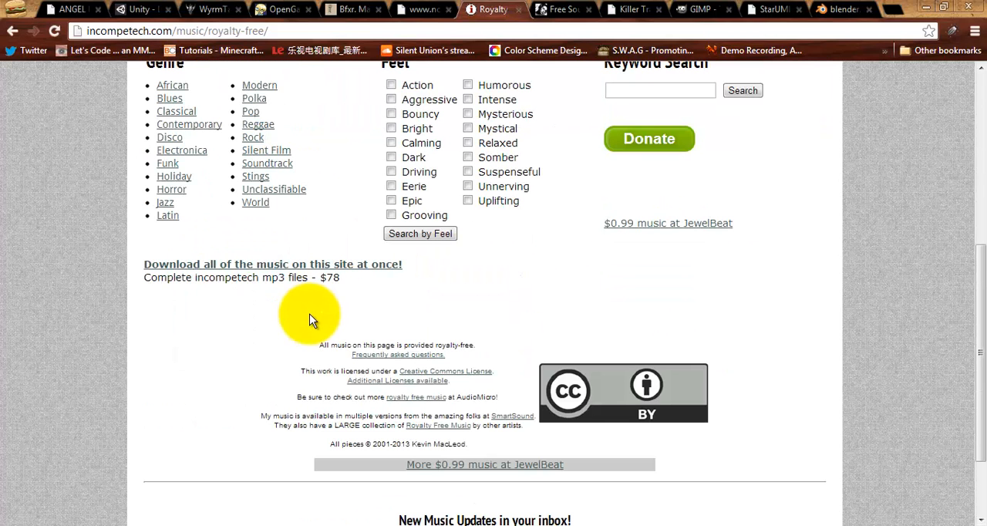
mouse_move(648, 401)
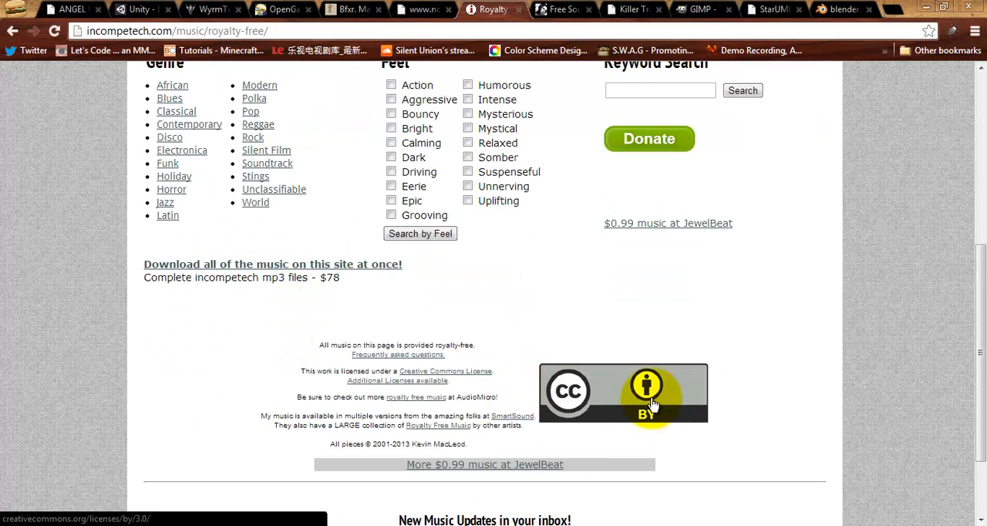
Step: Show SoundBible.com's New Sound Clips table with its License column
click(558, 10)
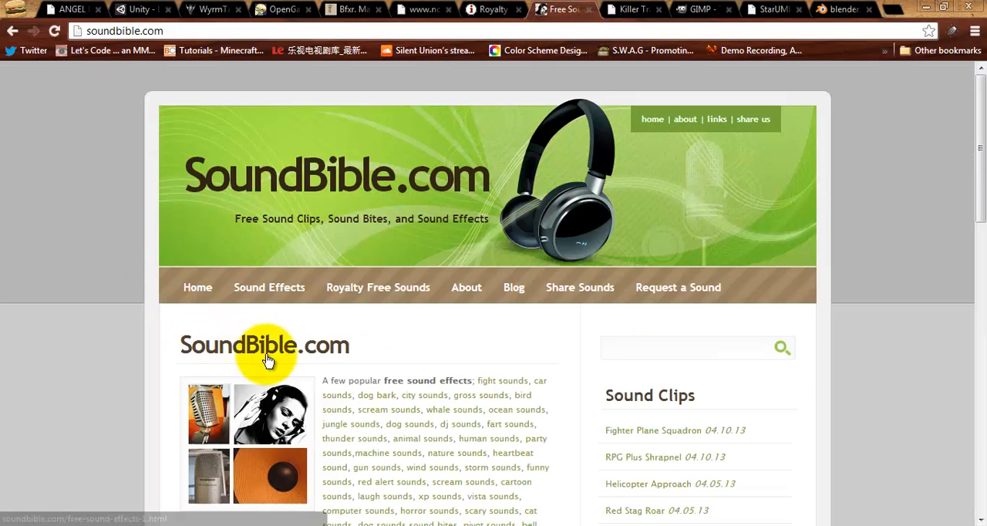
mouse_move(185, 237)
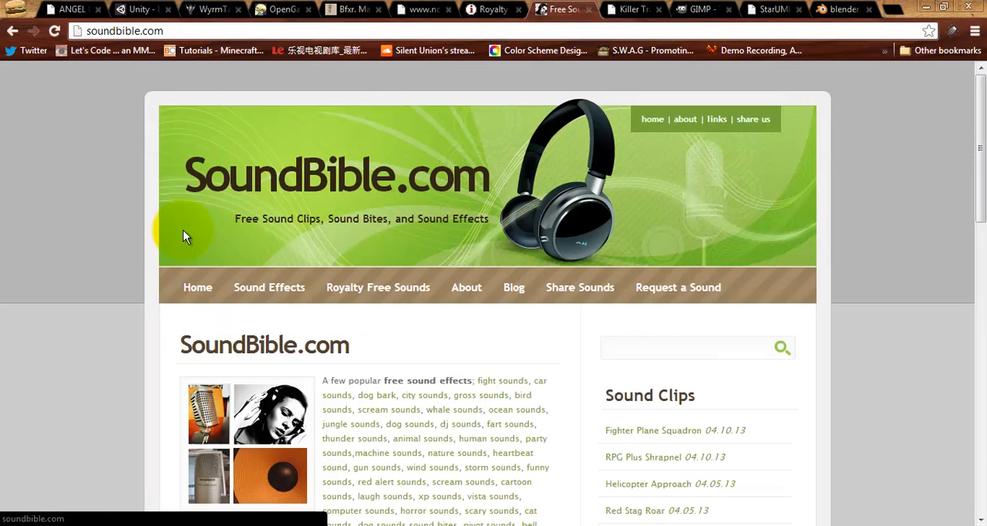
scroll(down, 3)
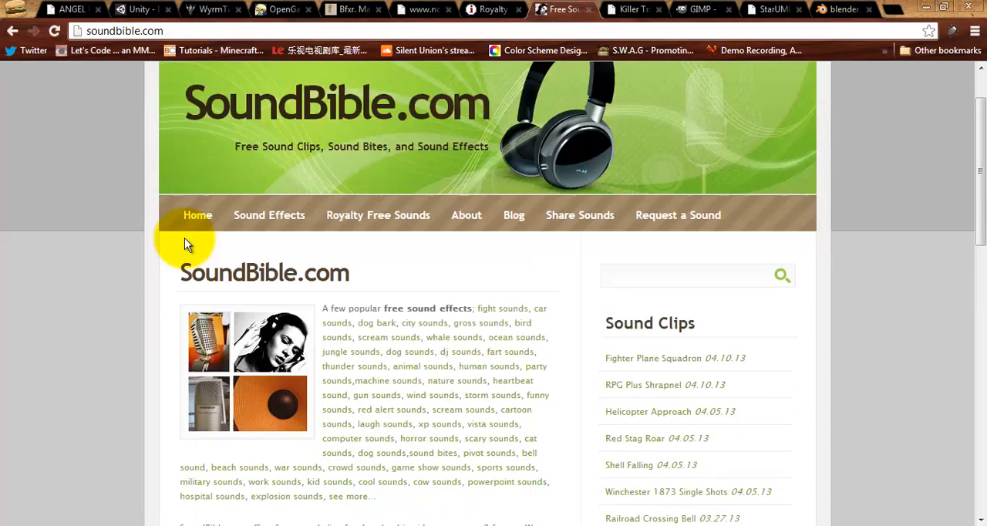
scroll(down, 3)
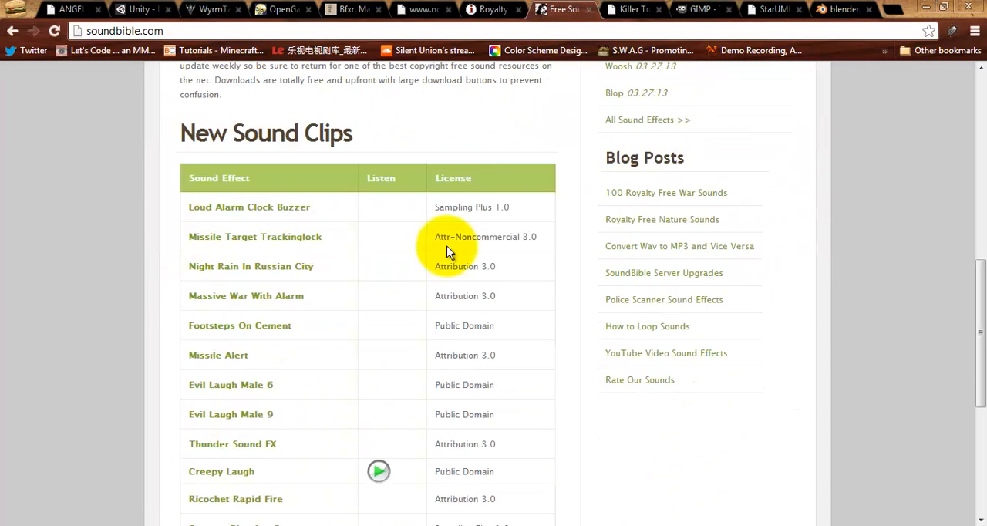
mouse_move(506, 256)
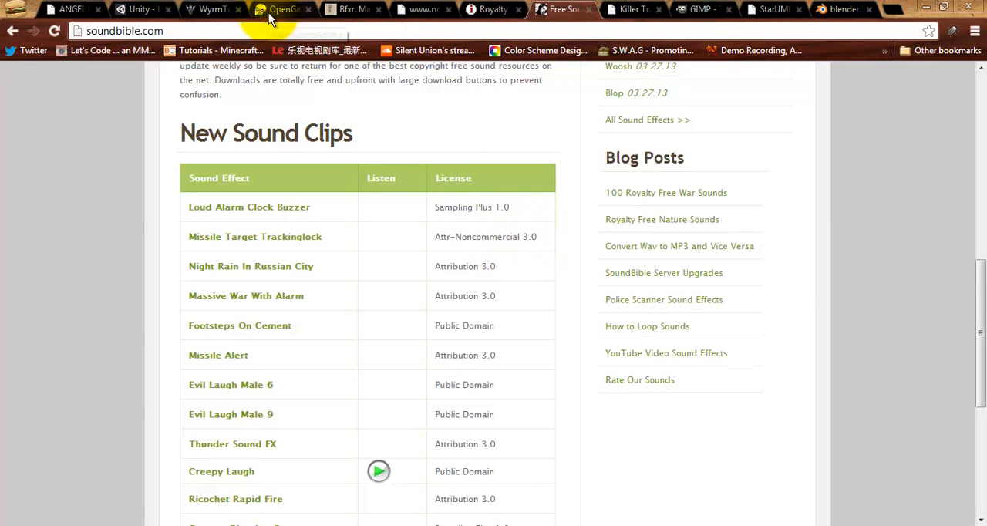
mouse_move(352, 9)
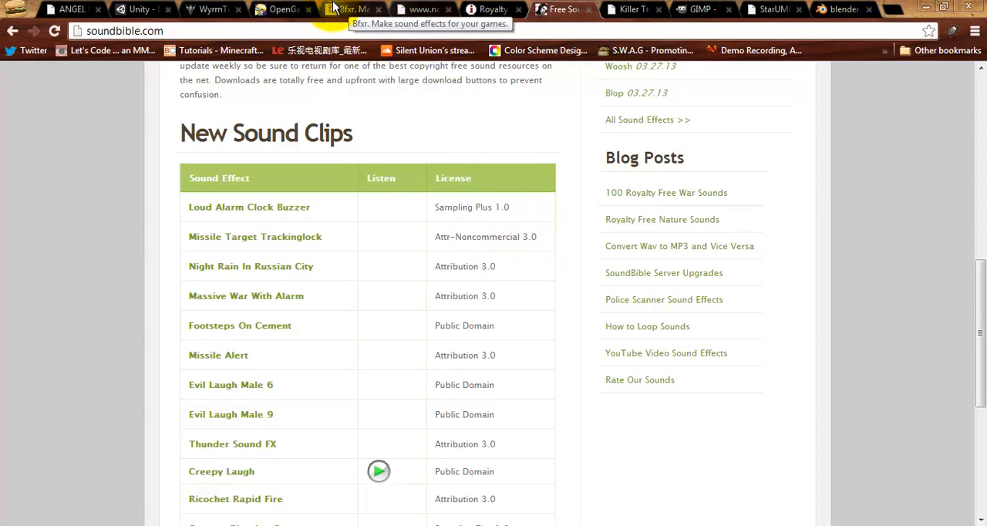
mouse_move(429, 9)
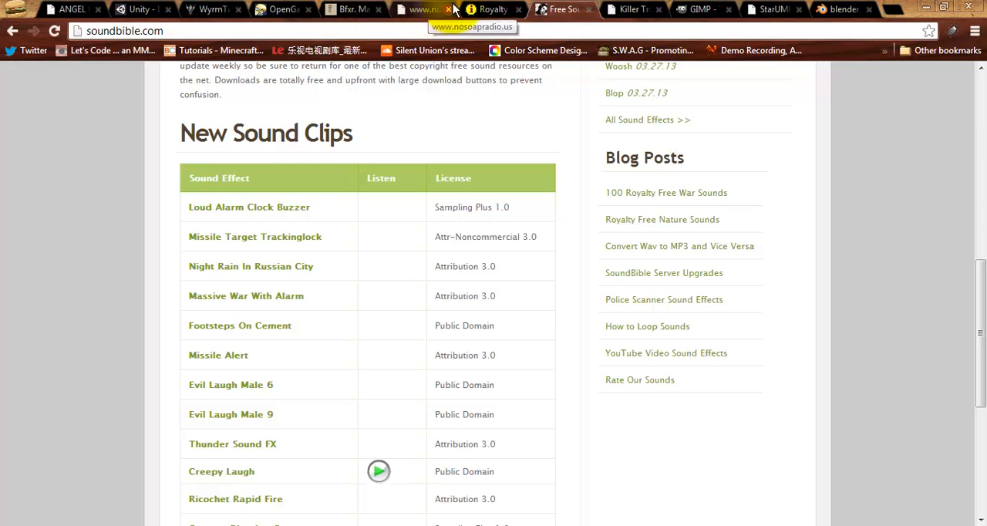
mouse_move(481, 9)
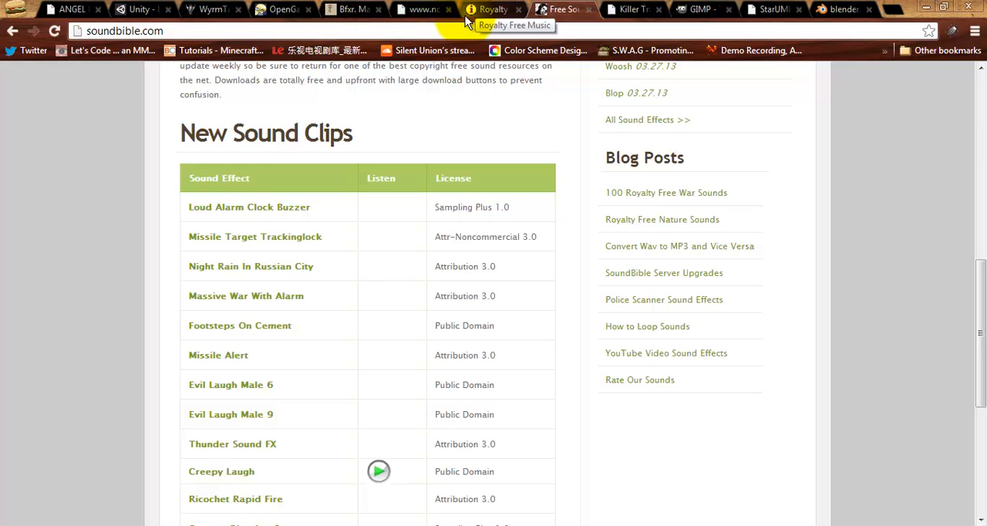
mouse_move(447, 9)
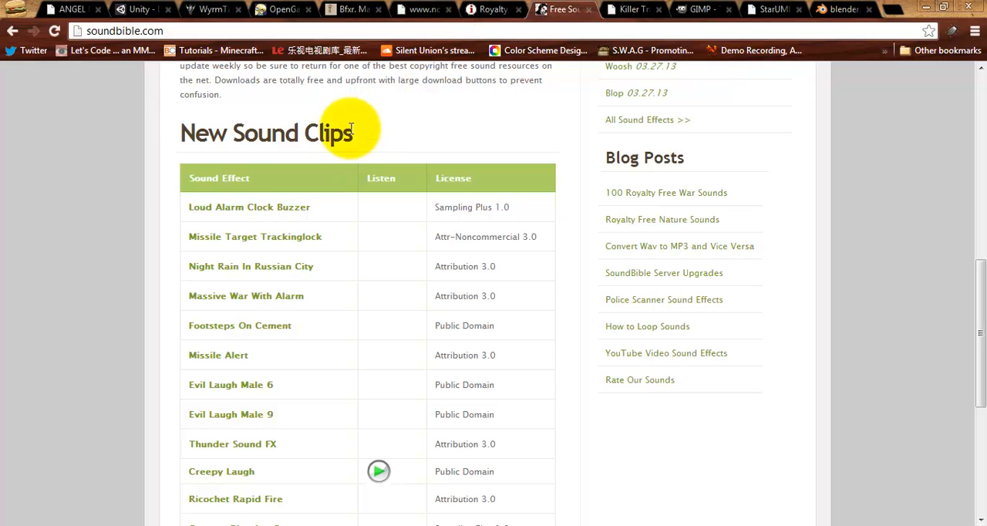
mouse_move(453, 237)
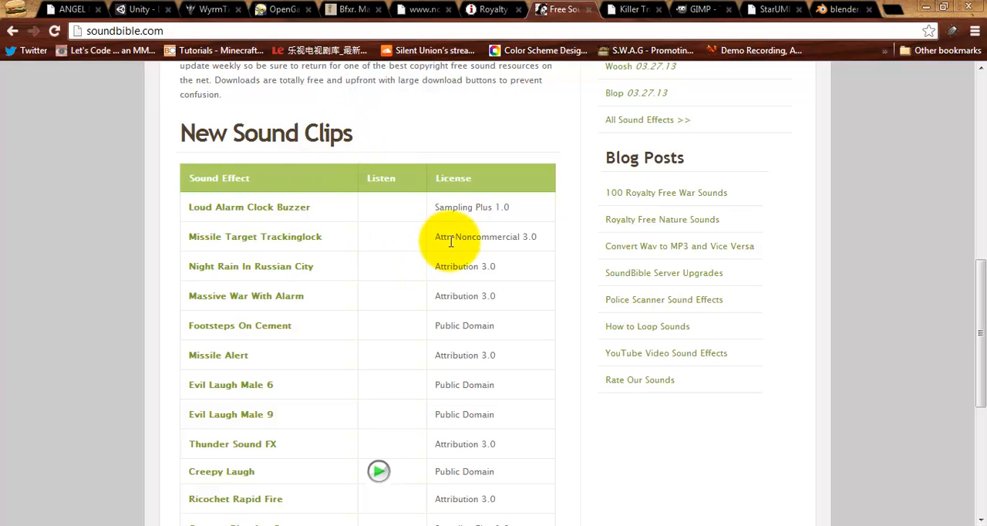
mouse_move(493, 260)
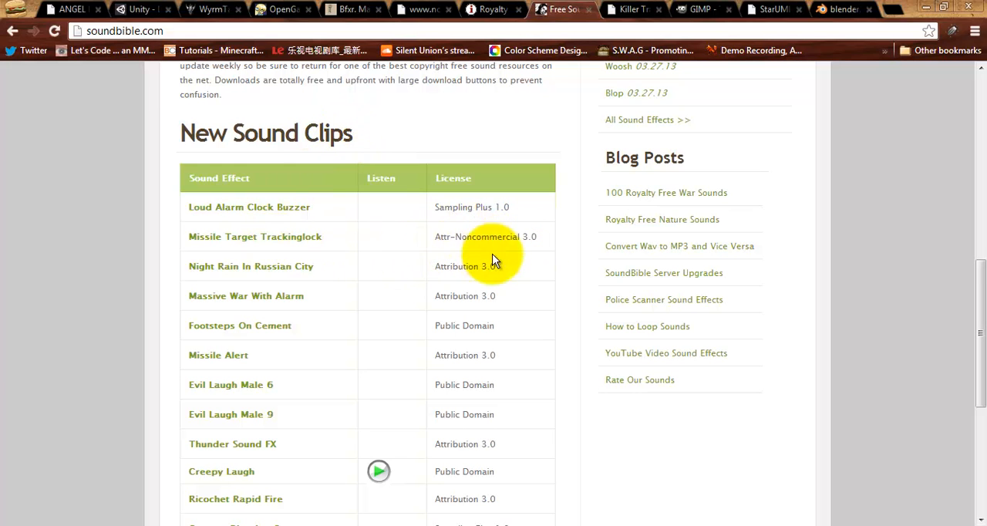
mouse_move(214, 237)
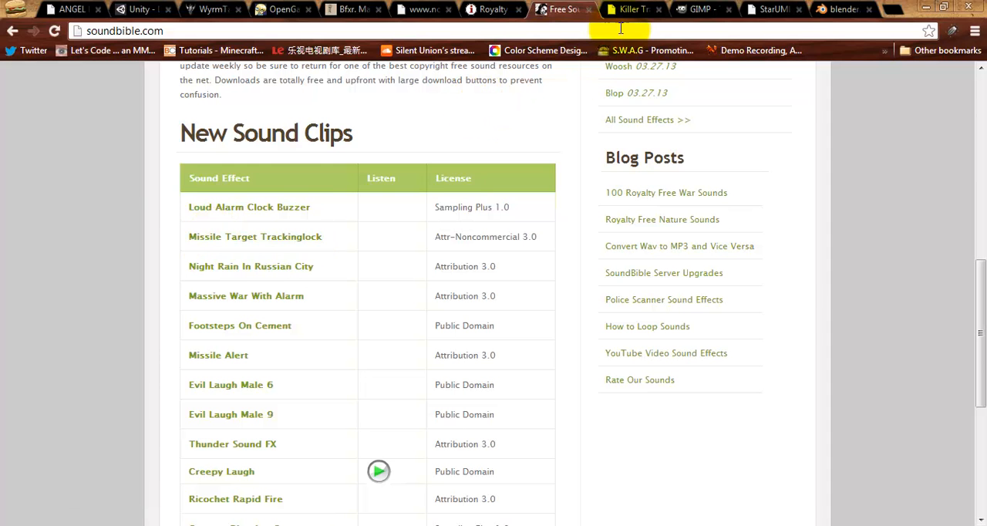
Step: Switch to the Killer Tracks production music site with its music search
click(631, 9)
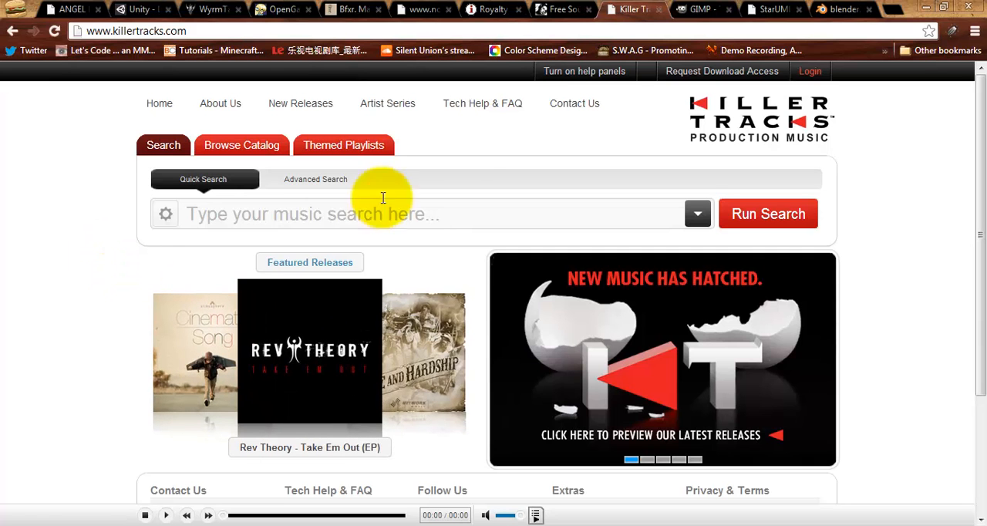
mouse_move(700, 10)
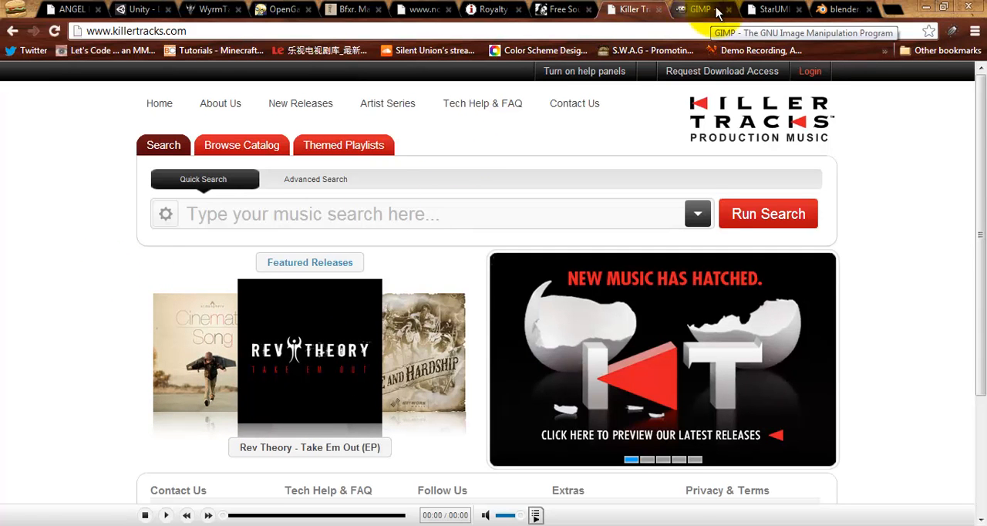
Step: Show blender.org's Blender 2.67 home page, after a brief return to OpenGameArt.org
click(697, 9)
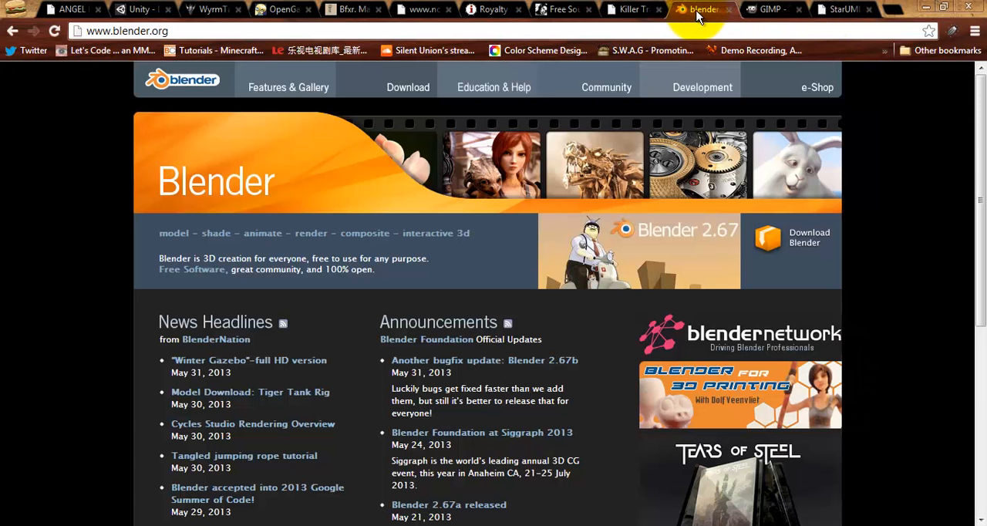
mouse_move(702, 9)
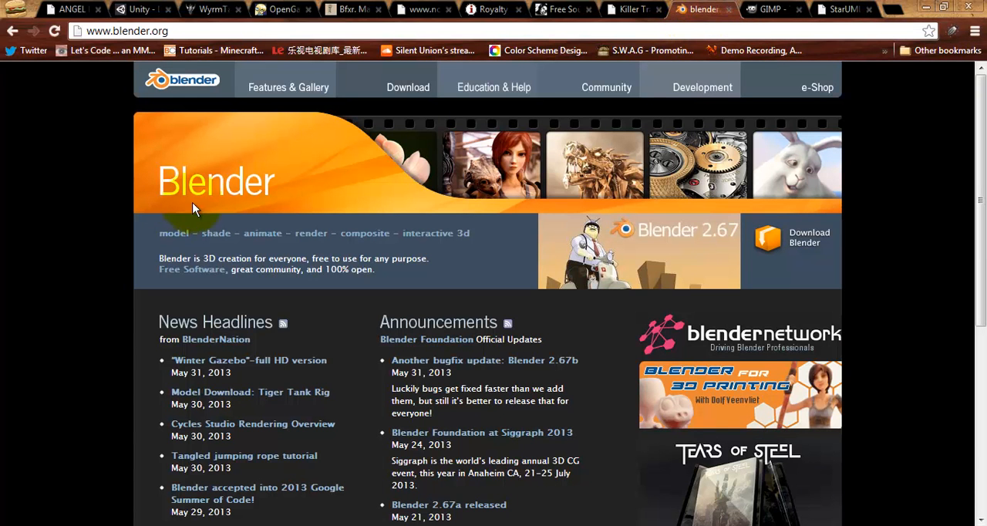
click(280, 10)
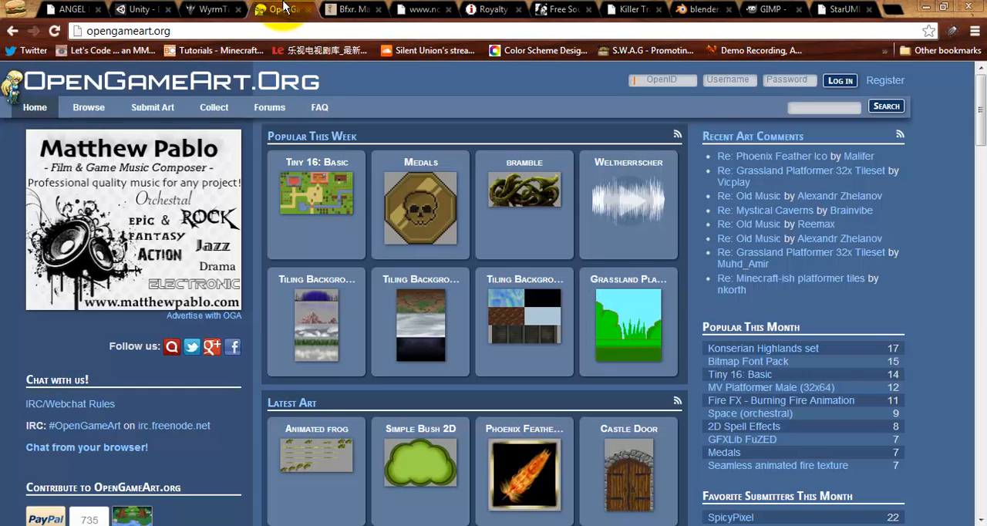
mouse_move(337, 264)
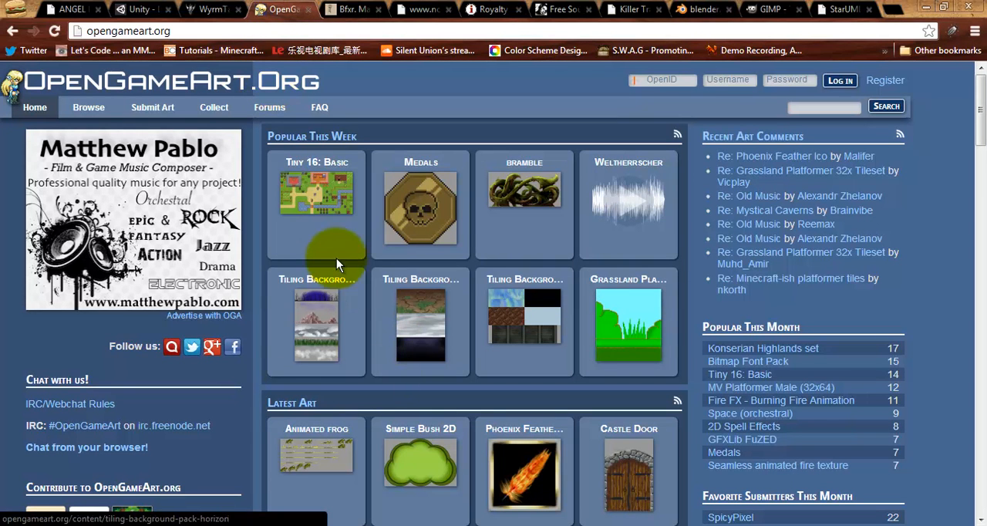
mouse_move(409, 219)
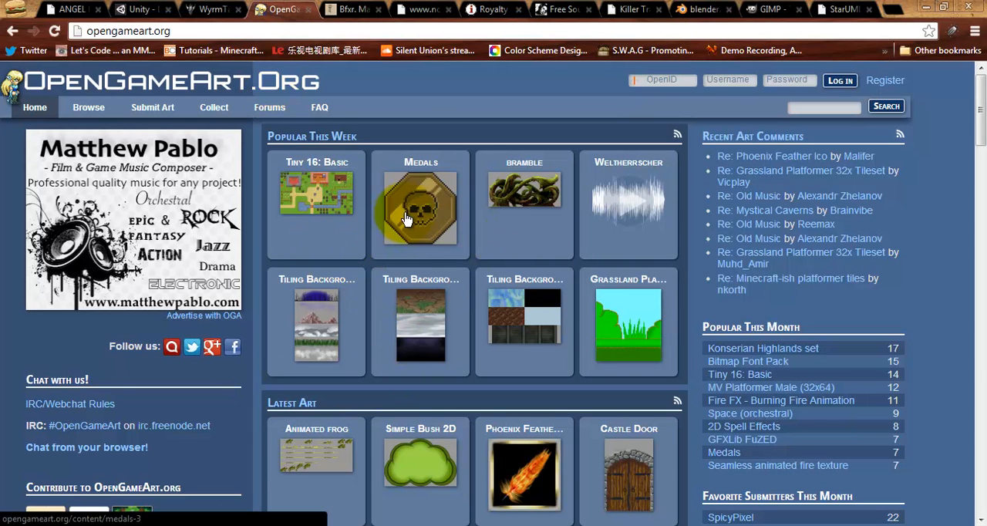
mouse_move(383, 232)
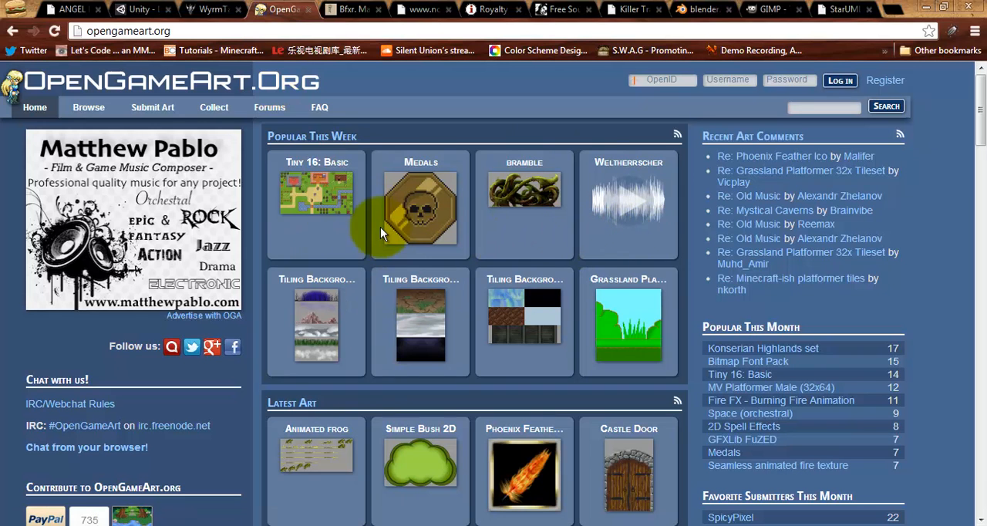
click(700, 9)
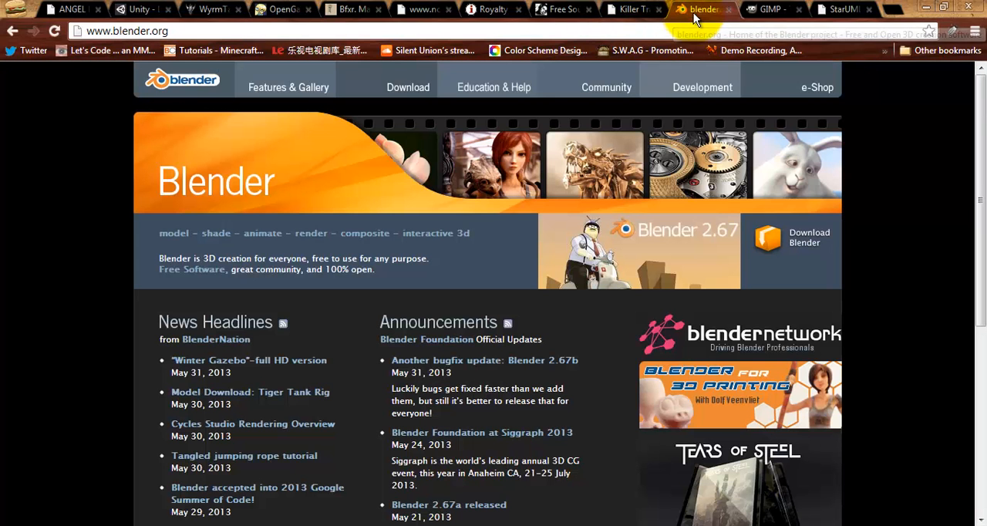
mouse_move(701, 9)
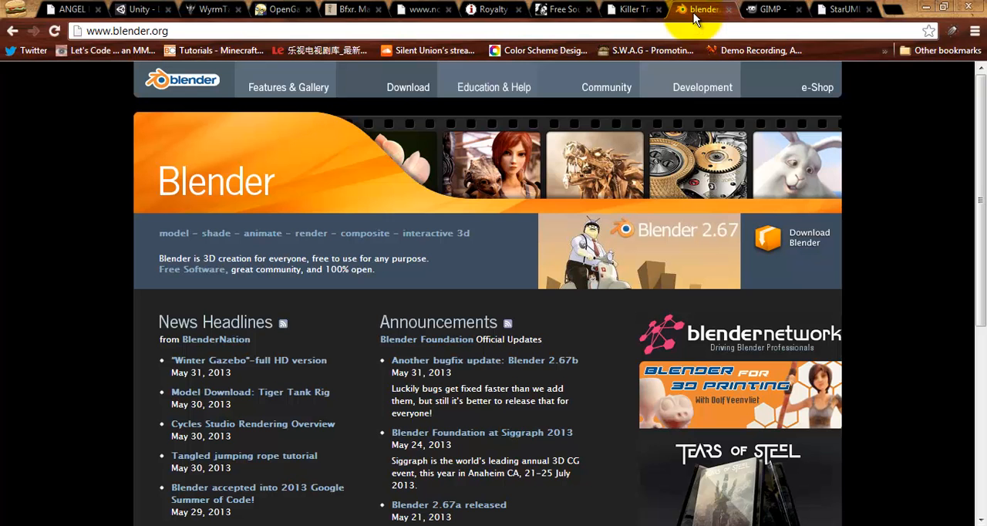
mouse_move(243, 37)
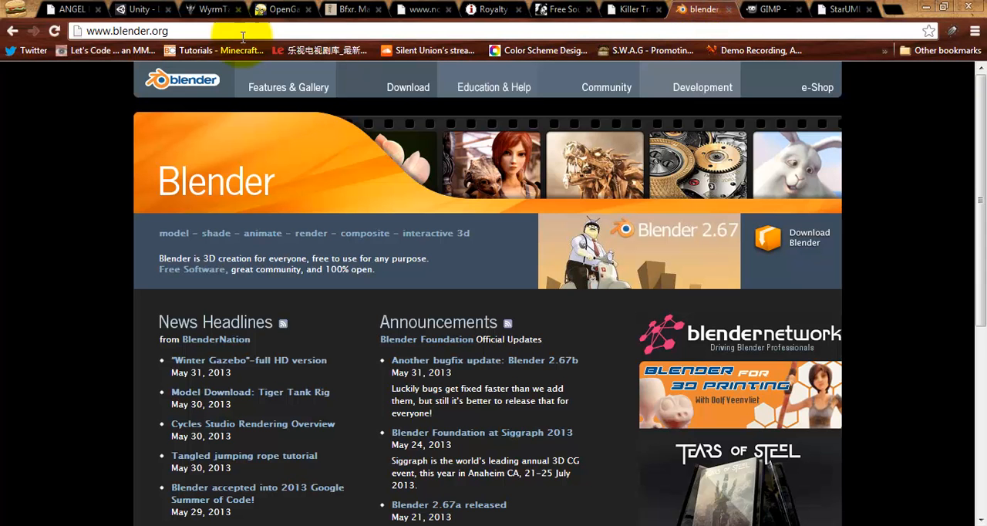
mouse_move(70, 183)
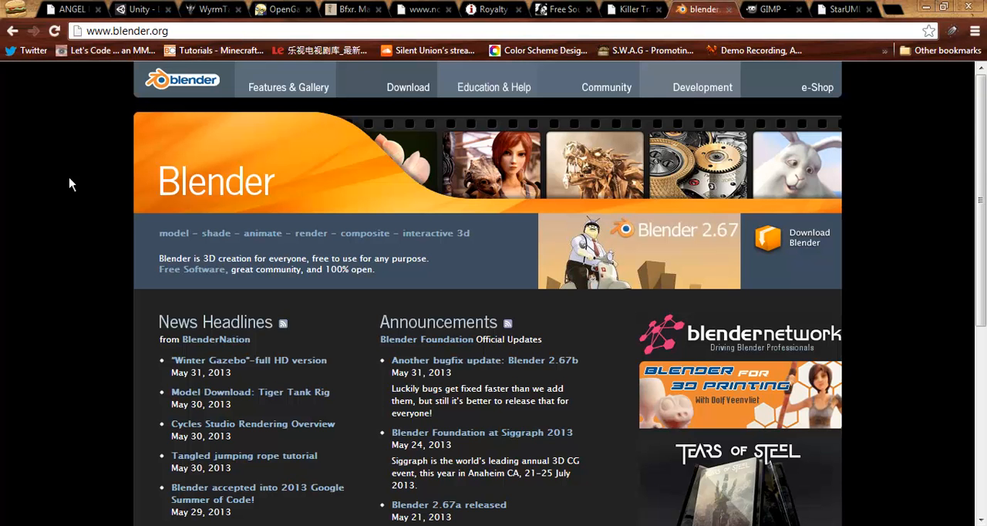
mouse_move(75, 194)
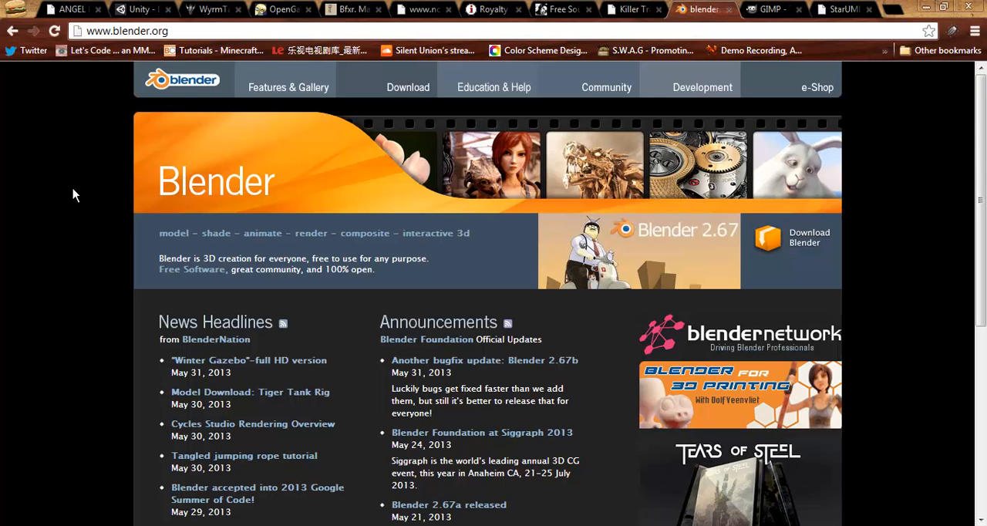
mouse_move(506, 166)
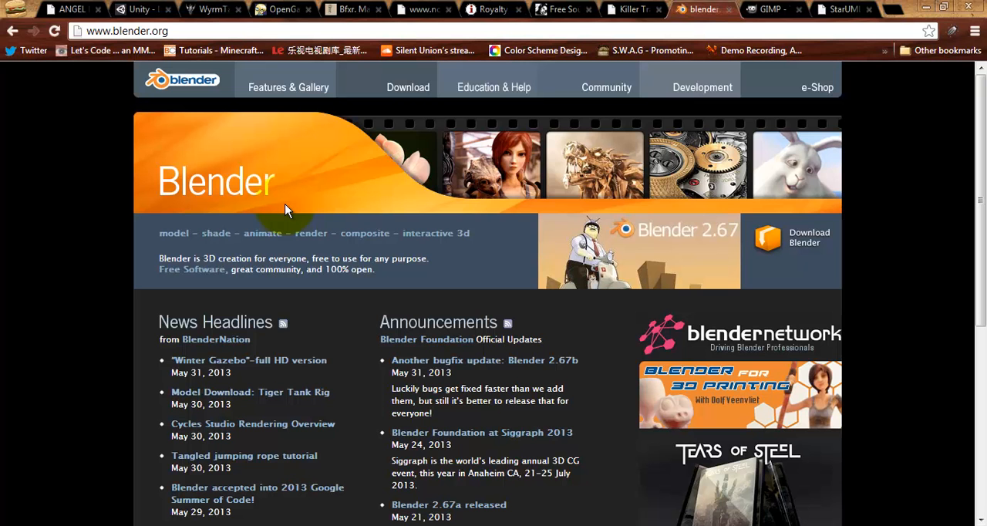
Step: Switch to the GIMP 2.8 homepage at gimp.org
click(768, 9)
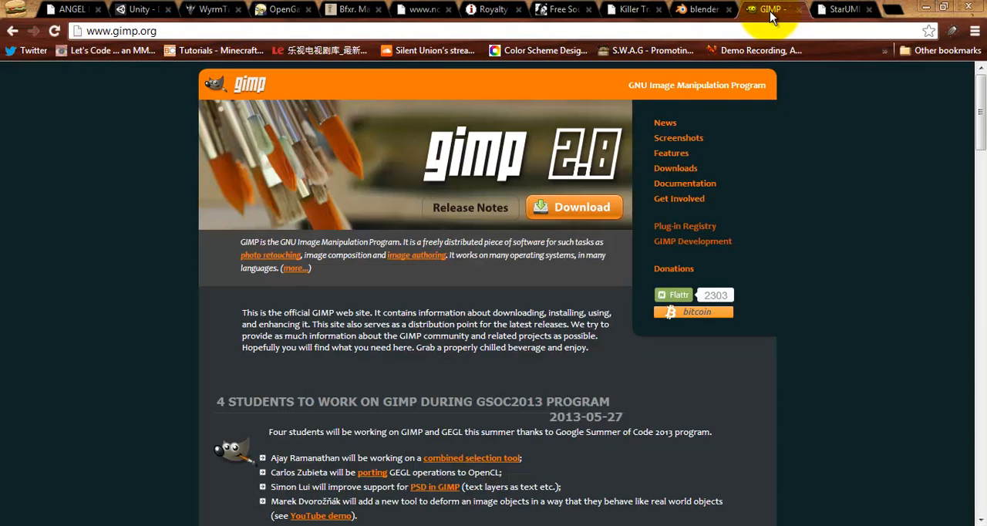
mouse_move(210, 236)
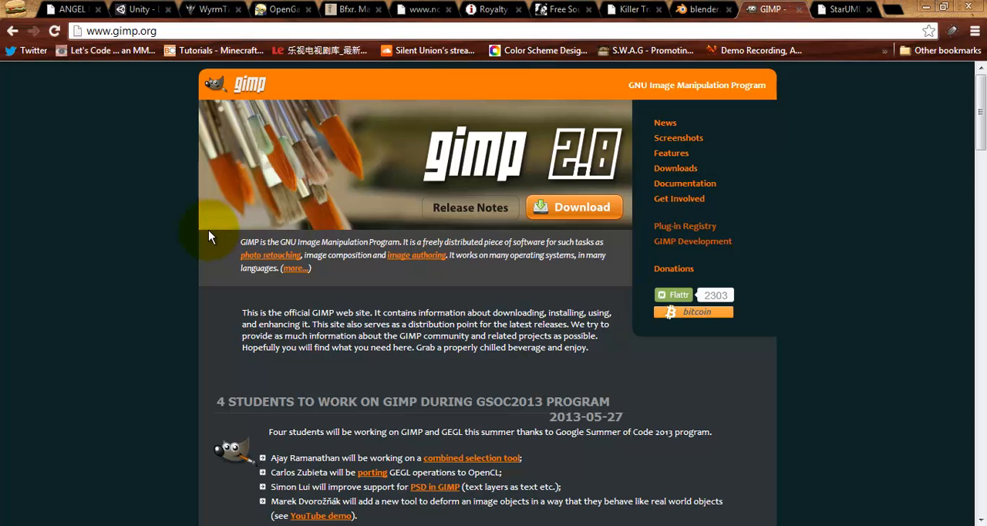
mouse_move(234, 228)
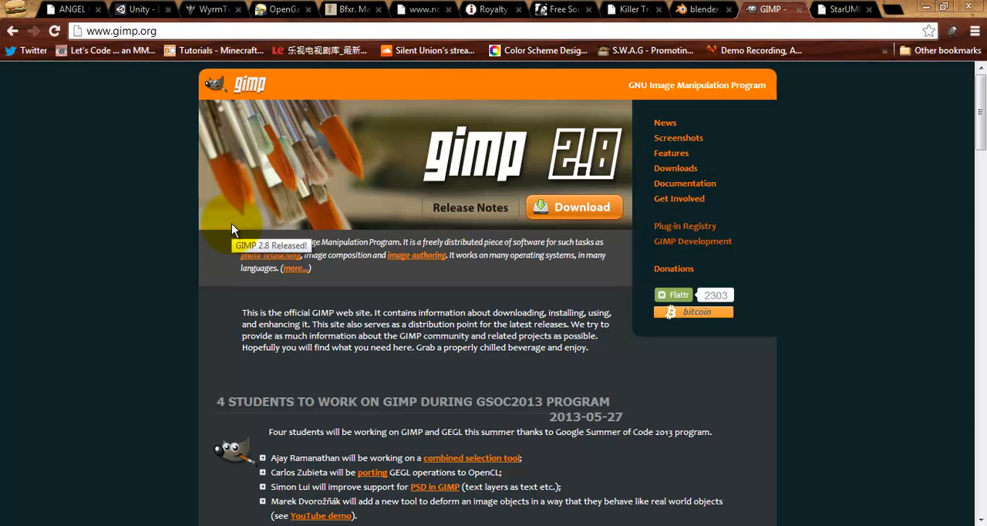
mouse_move(497, 349)
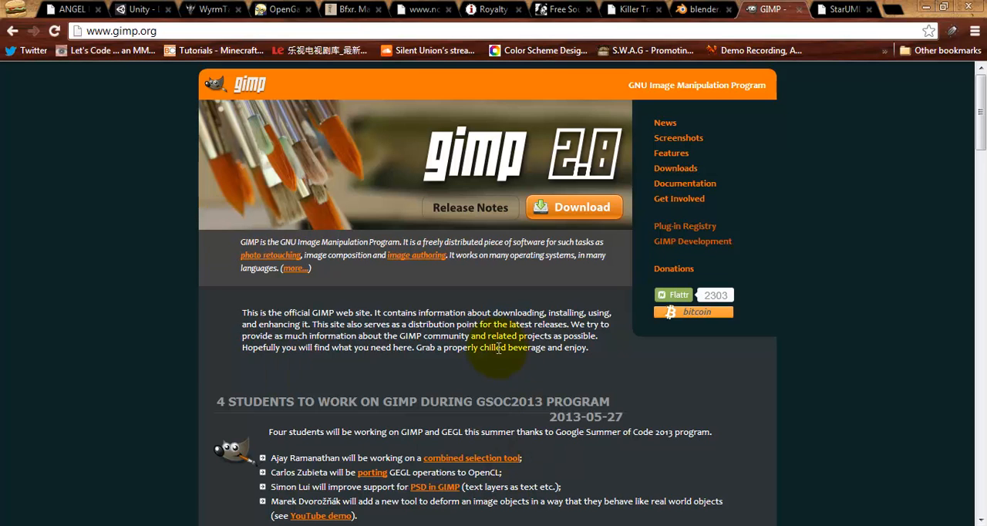
mouse_move(527, 215)
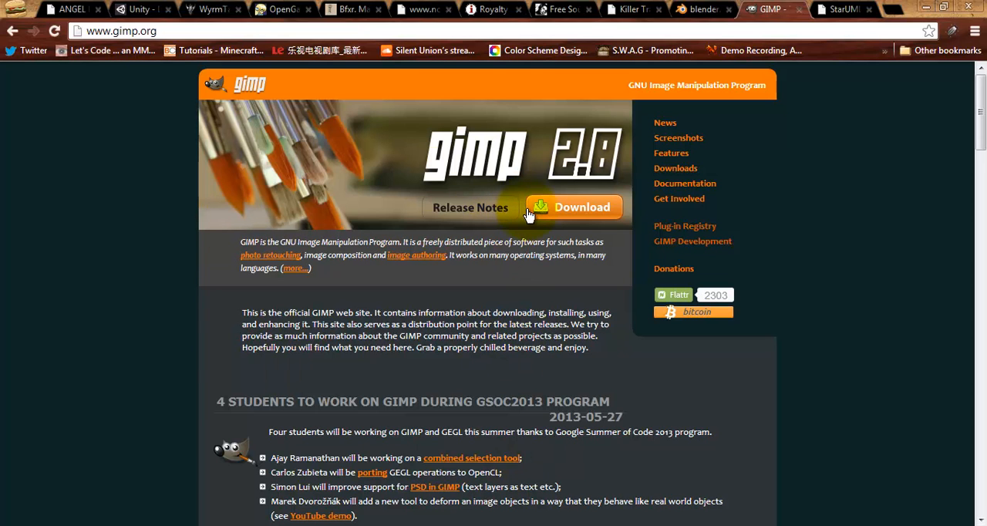
mouse_move(491, 111)
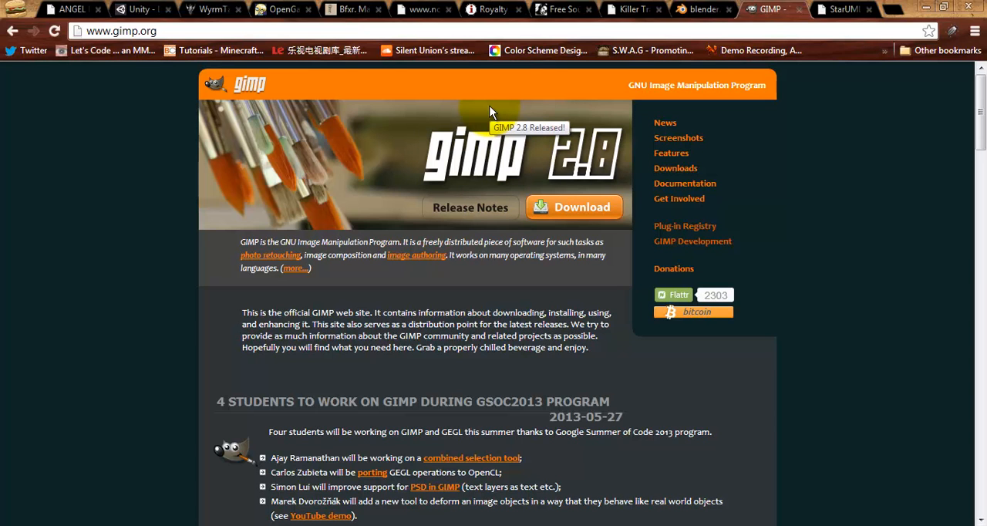
mouse_move(577, 102)
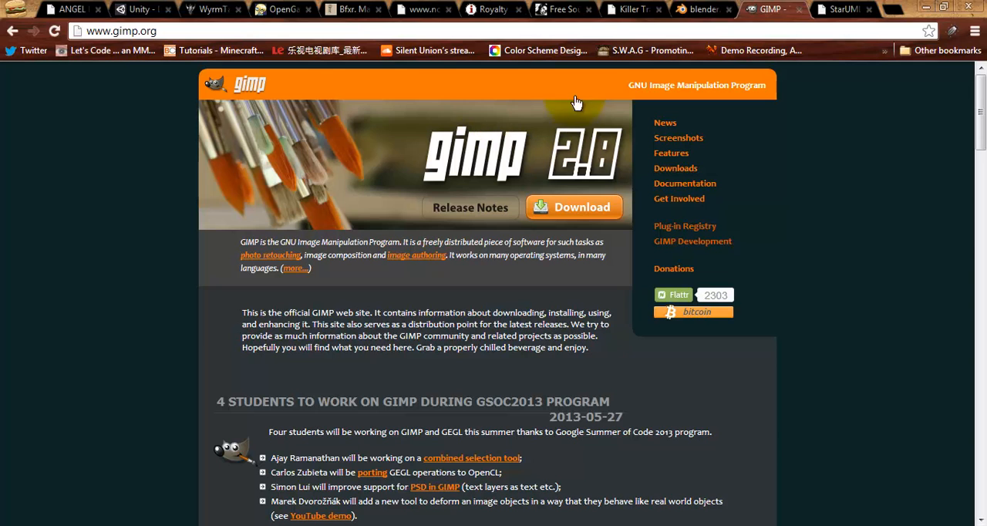
mouse_move(347, 184)
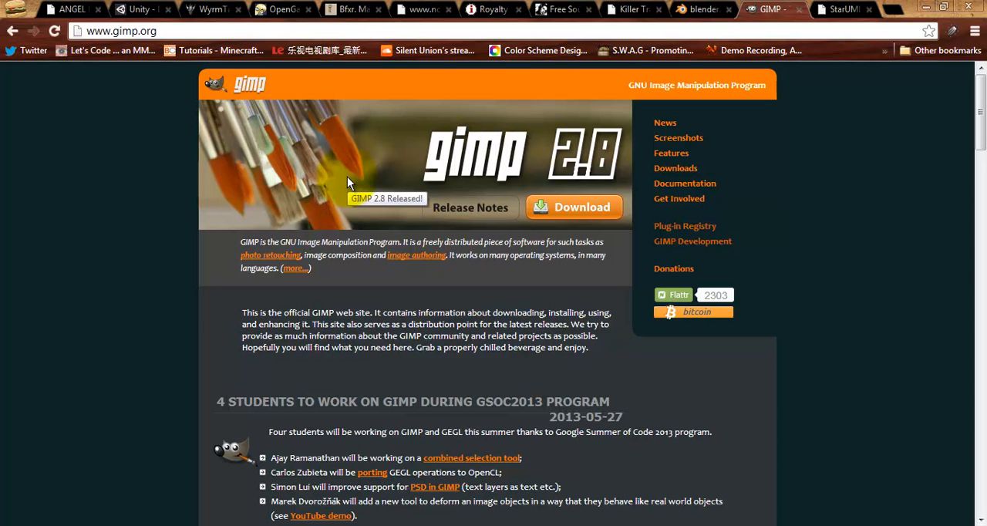
mouse_move(435, 176)
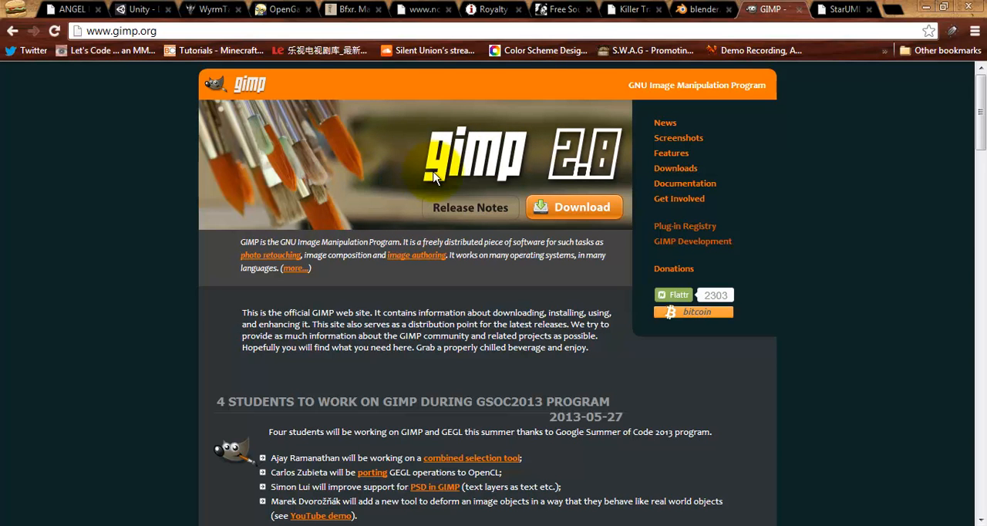
mouse_move(389, 169)
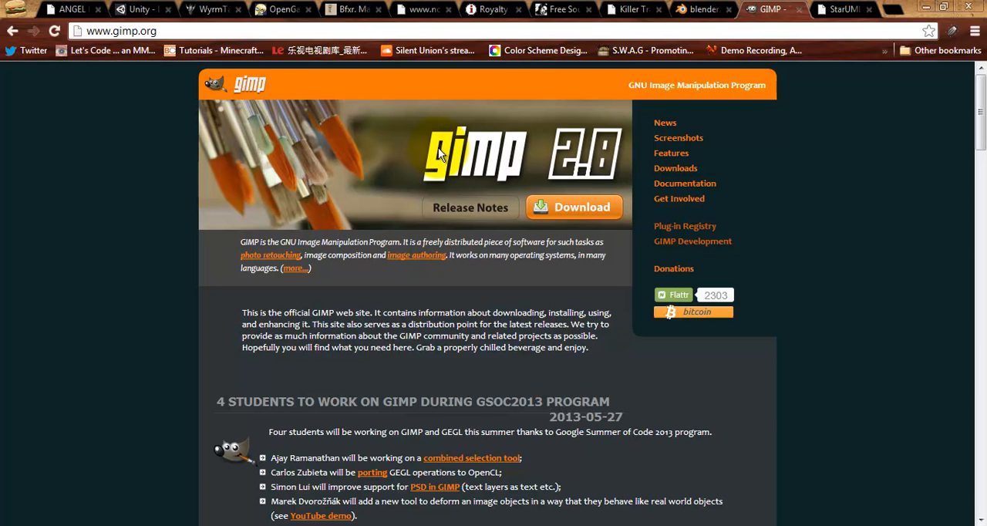
mouse_move(447, 91)
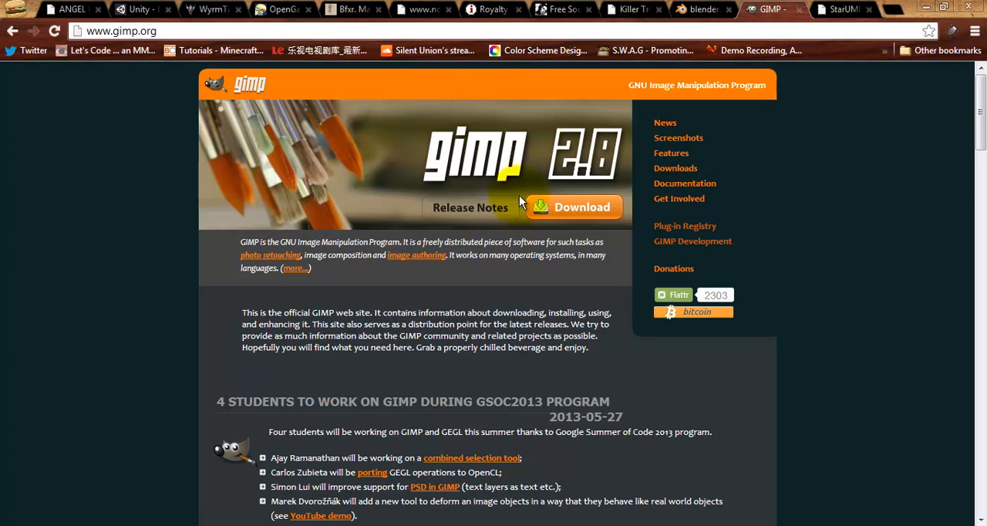
Step: Switch to the StarUML welcome page on staruml.sourceforge.net
click(839, 9)
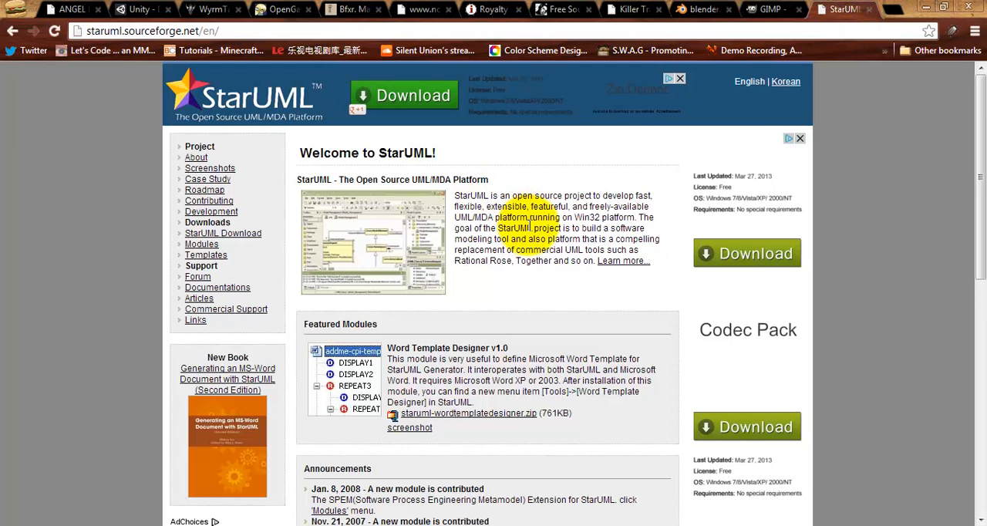
mouse_move(430, 295)
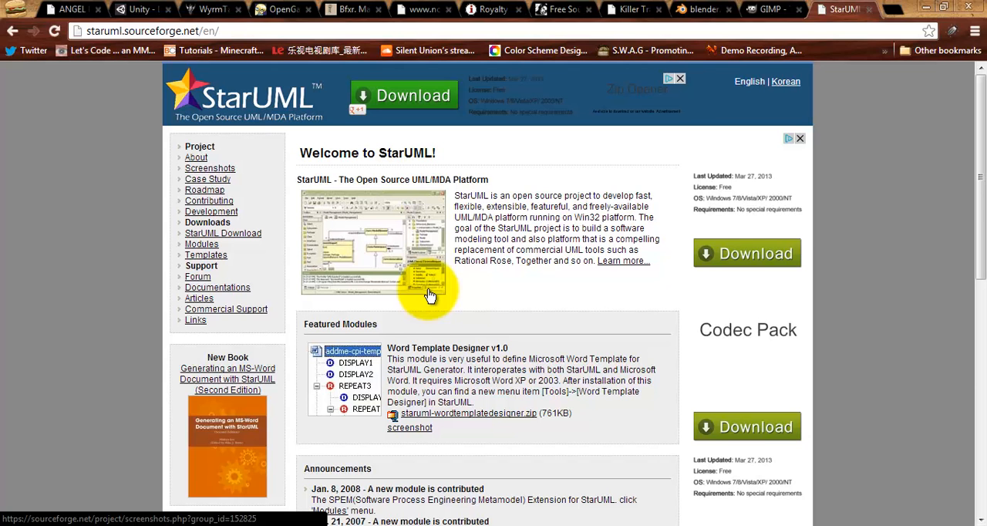
mouse_move(507, 324)
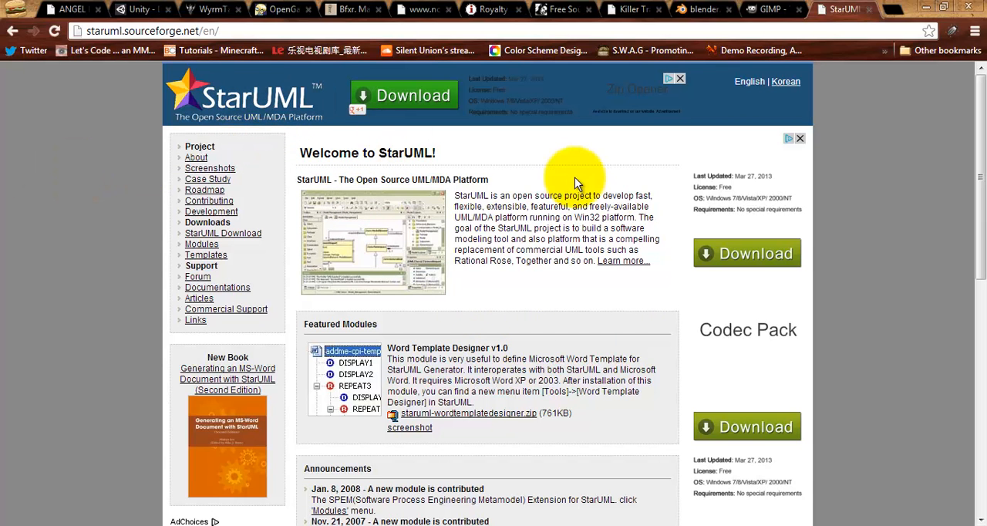
mouse_move(333, 197)
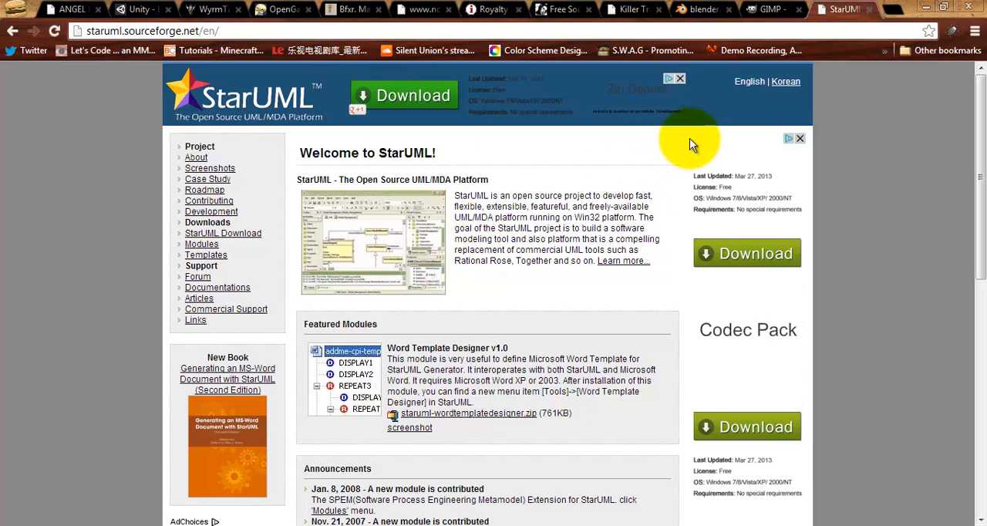
mouse_move(173, 13)
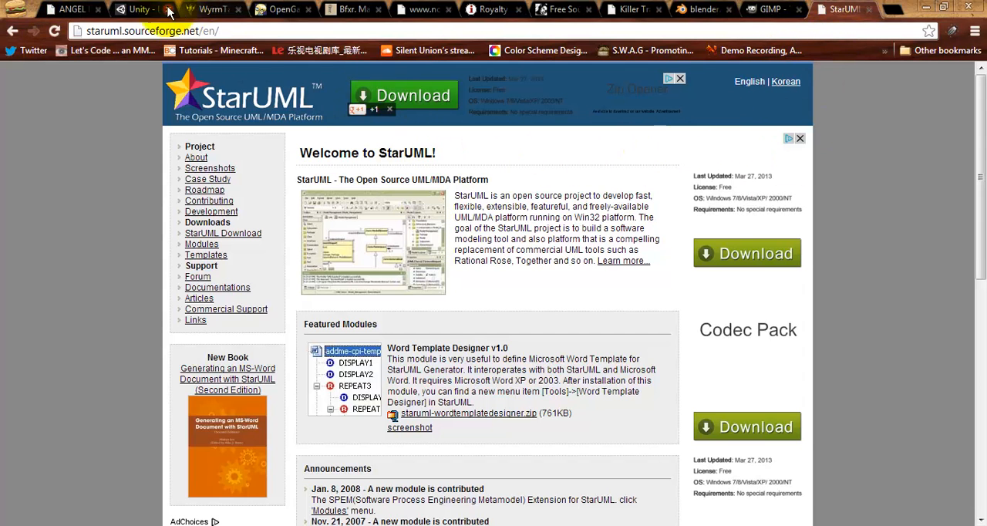
Step: Revisit the Unity download archive, then return to the Wyrmtale Orthello user guide
click(139, 9)
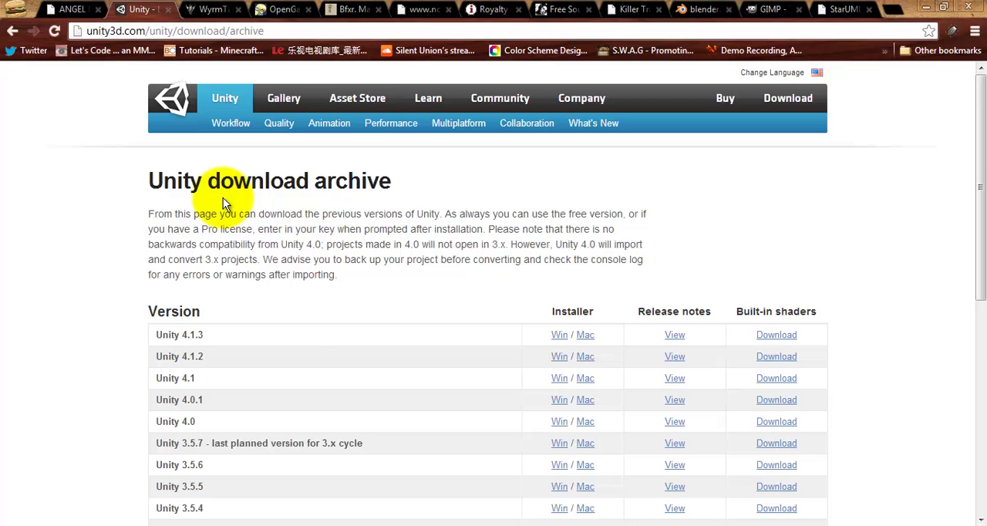
click(208, 9)
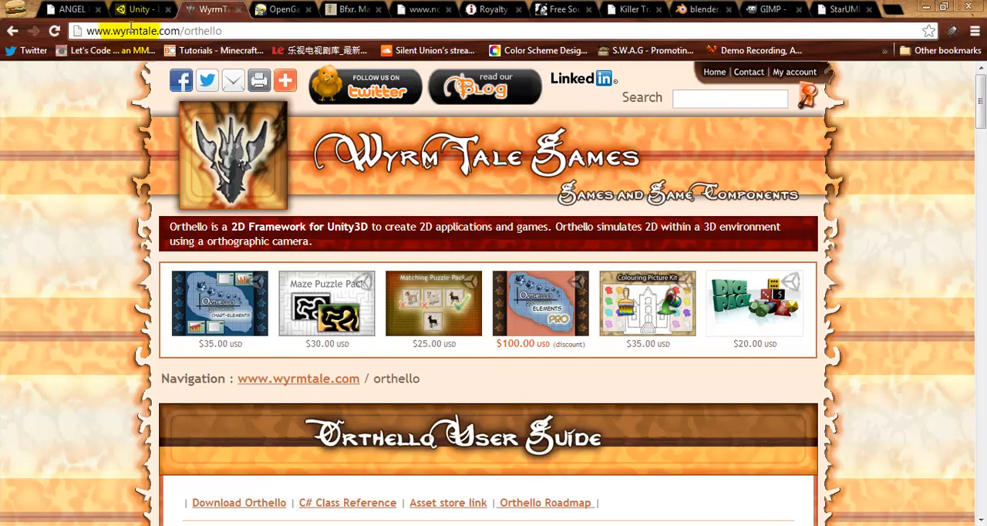
mouse_move(139, 10)
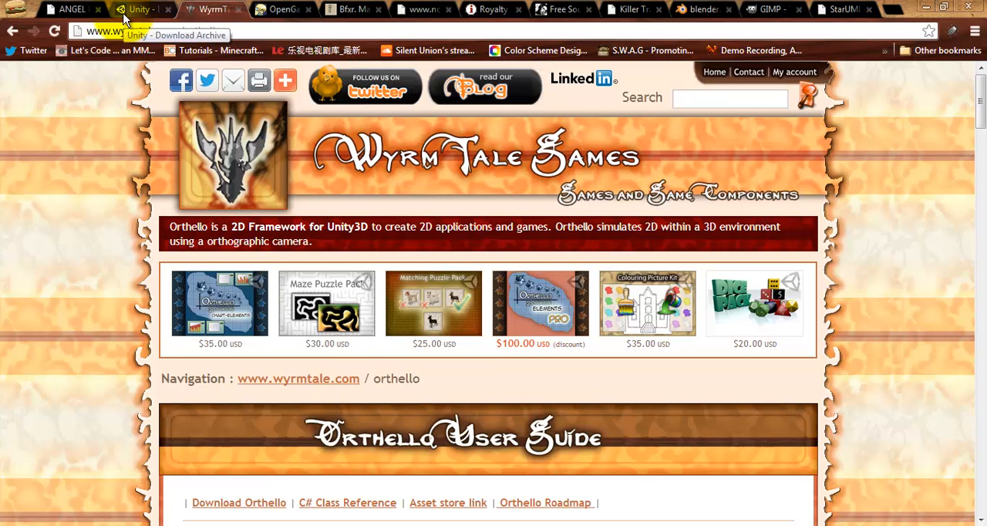
mouse_move(563, 10)
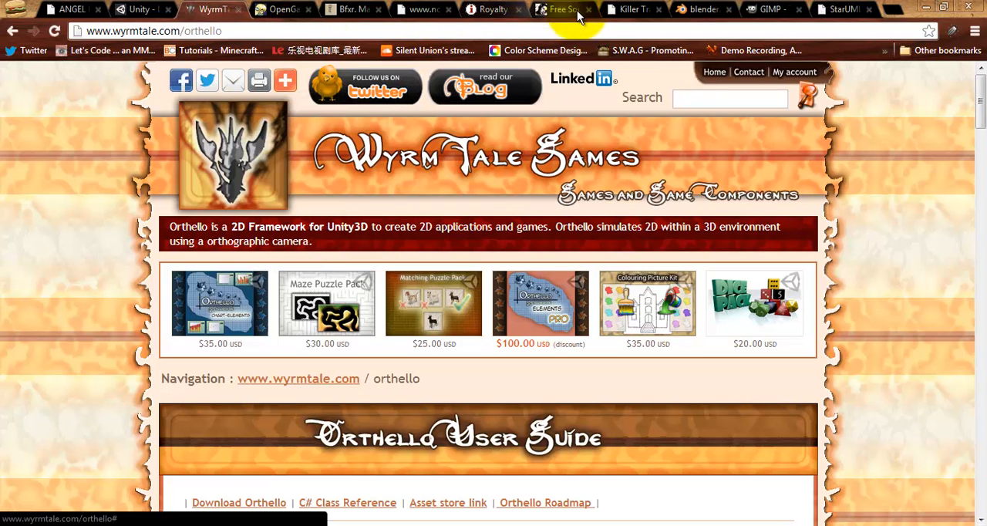
mouse_move(8, 166)
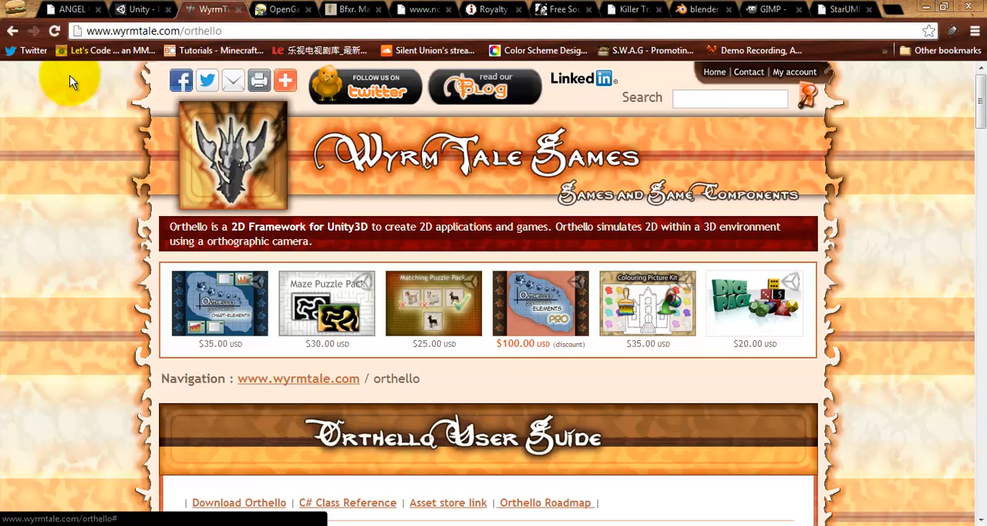
mouse_move(142, 10)
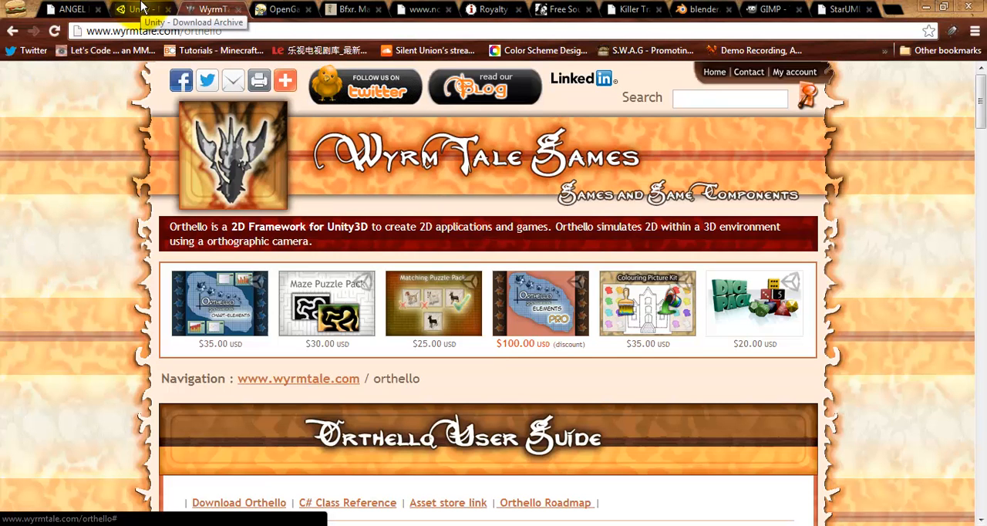